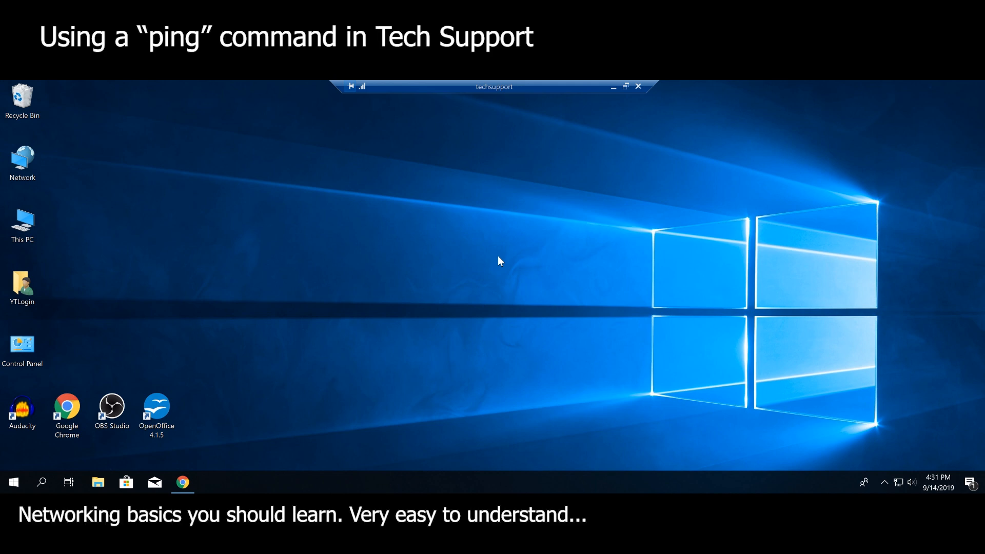
mouse_move(523, 250)
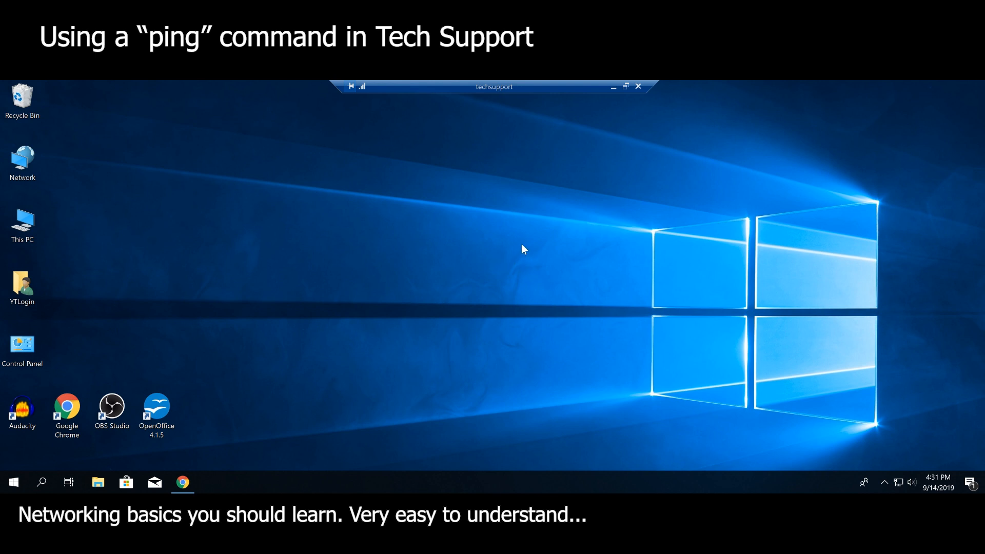
mouse_move(578, 297)
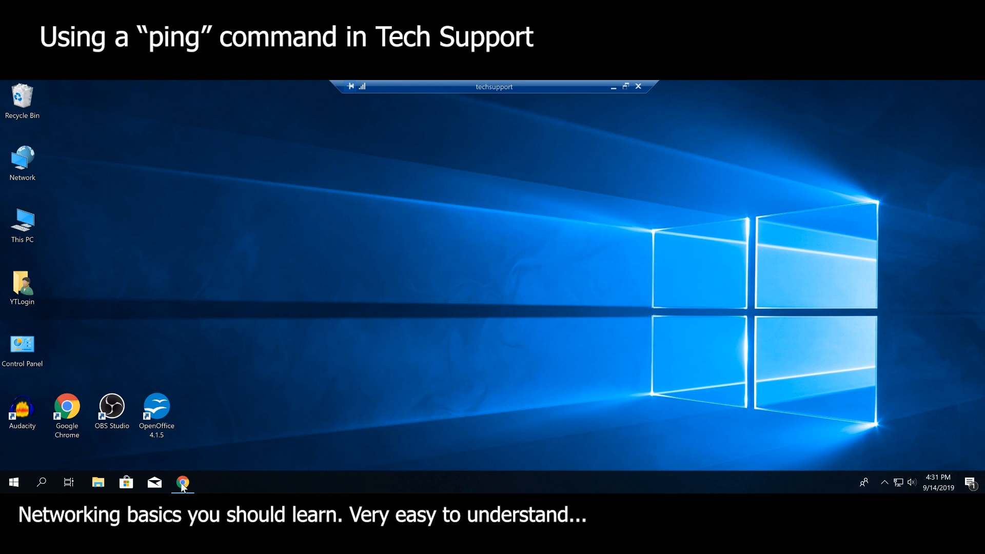
Step: Bring Chrome forward on the desktop support interview article's ping question, highlighting 'external resources'
left_click(183, 483)
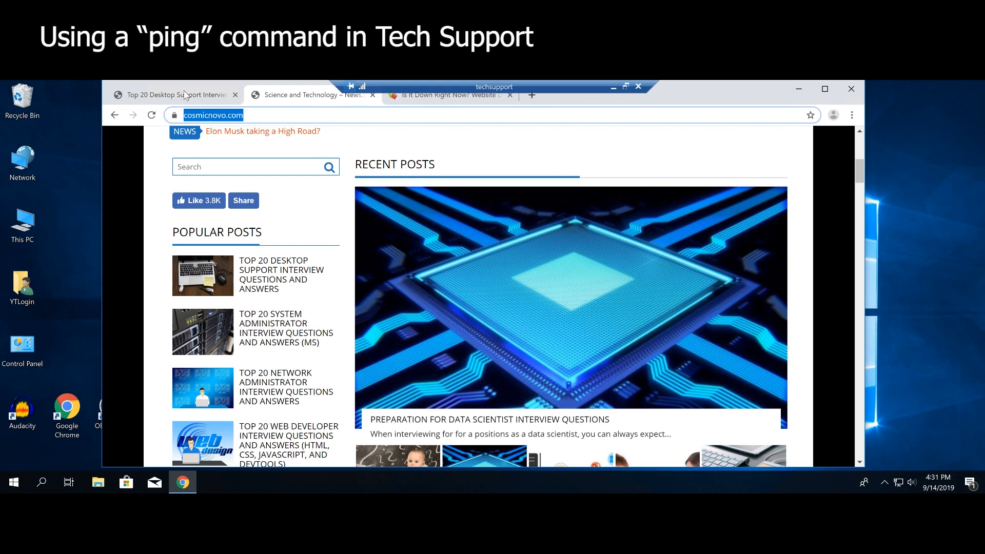
left_click(282, 275)
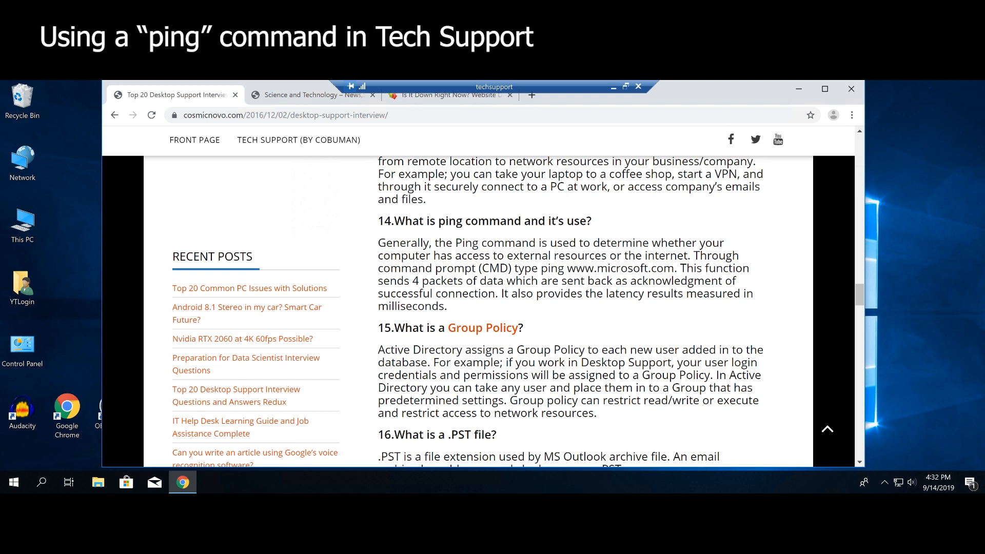
mouse_move(597, 227)
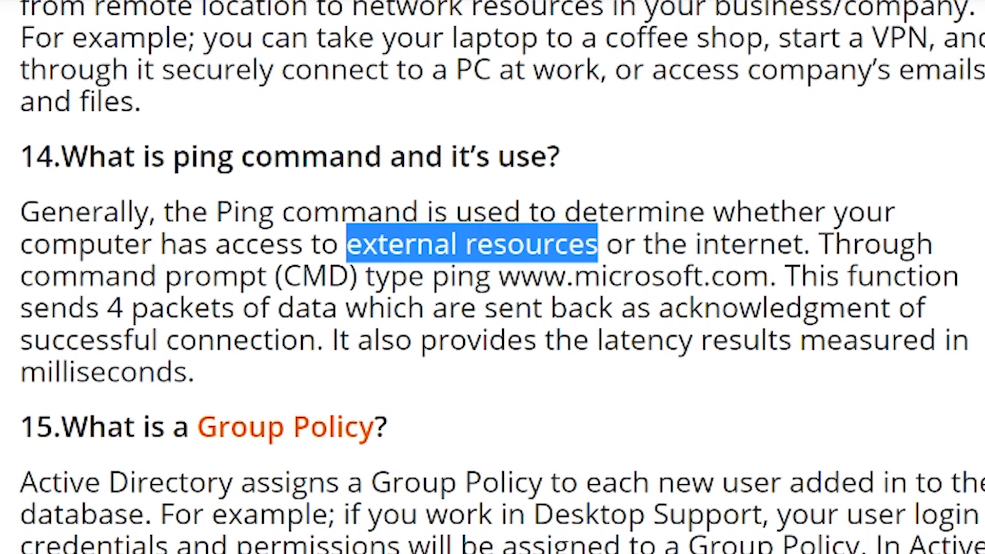
double_click(748, 244)
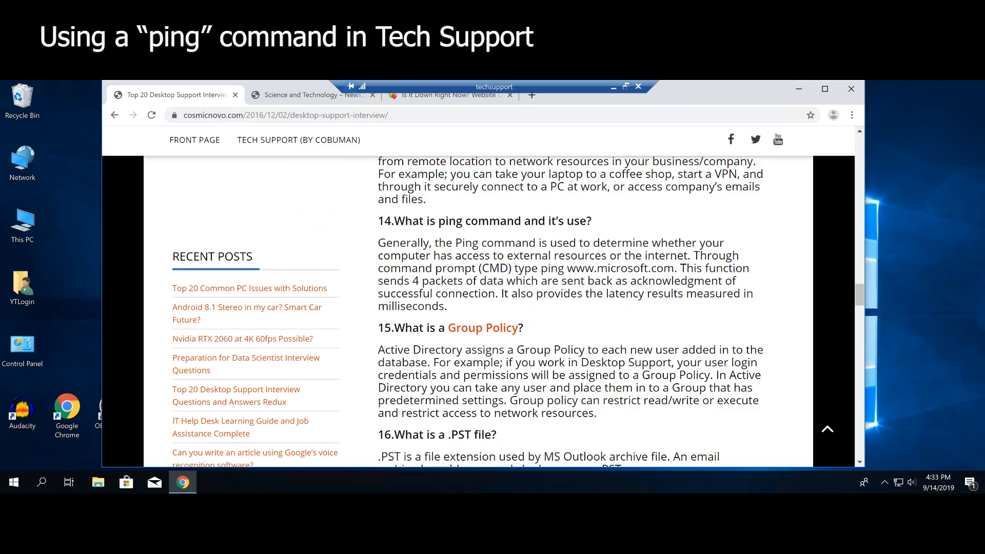
double_click(494, 268)
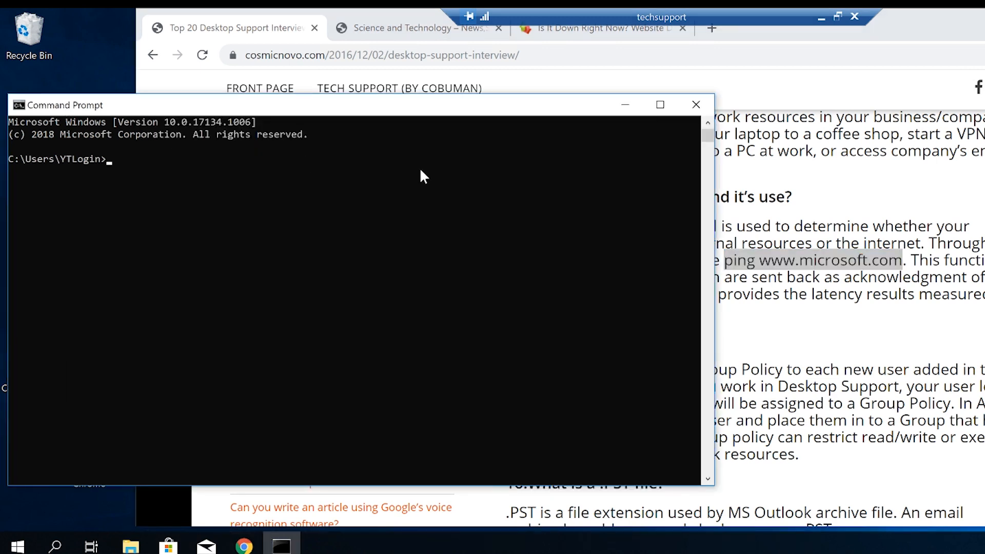
type("ping")
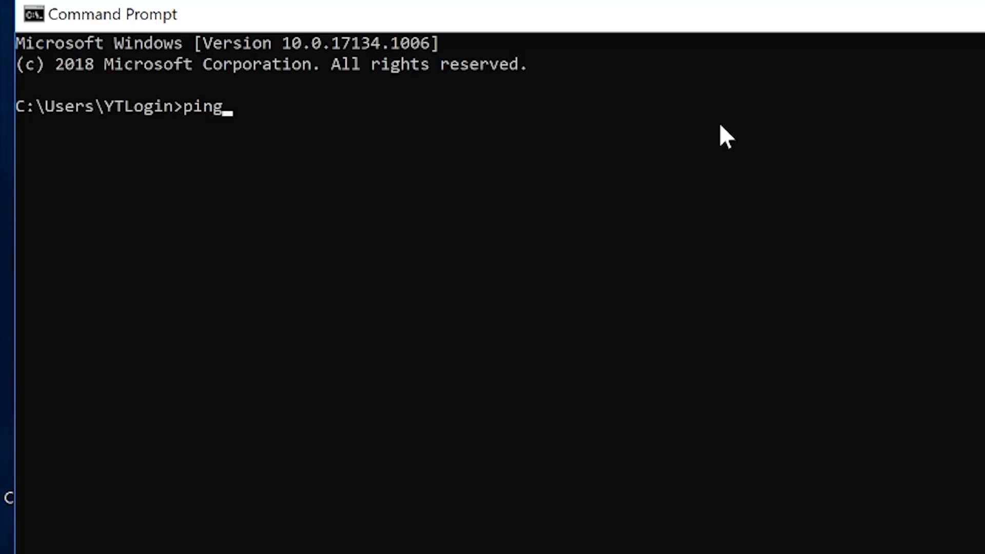
type("www.")
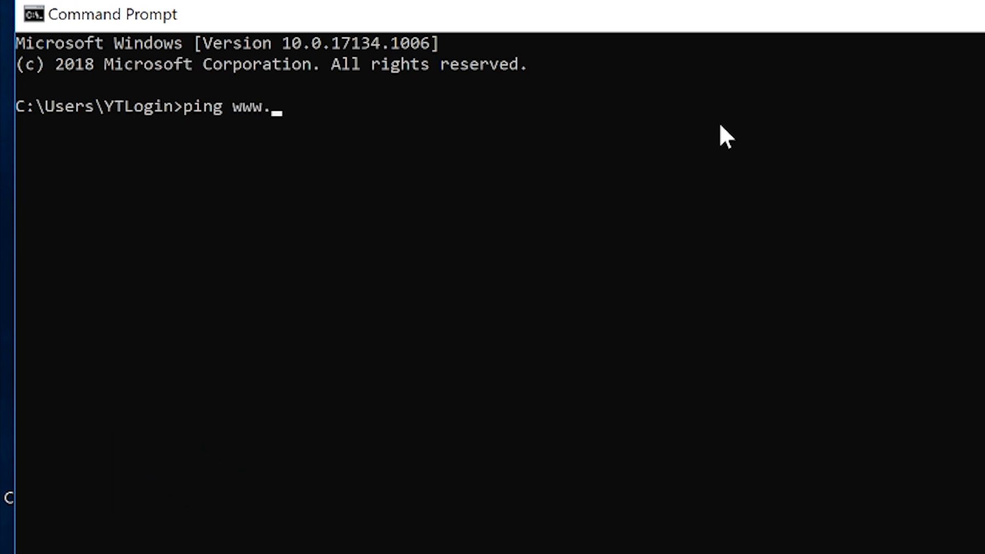
type("micros")
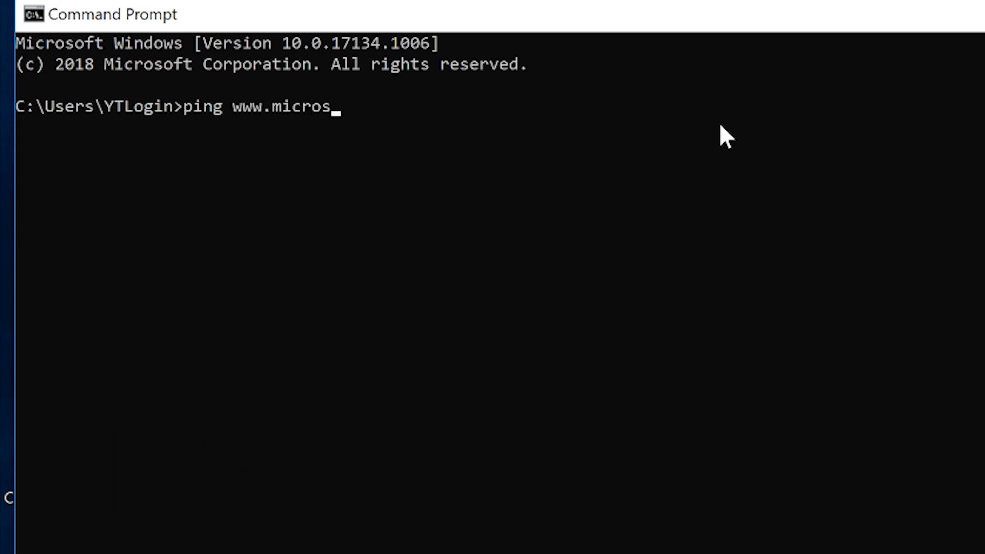
type("oft.com")
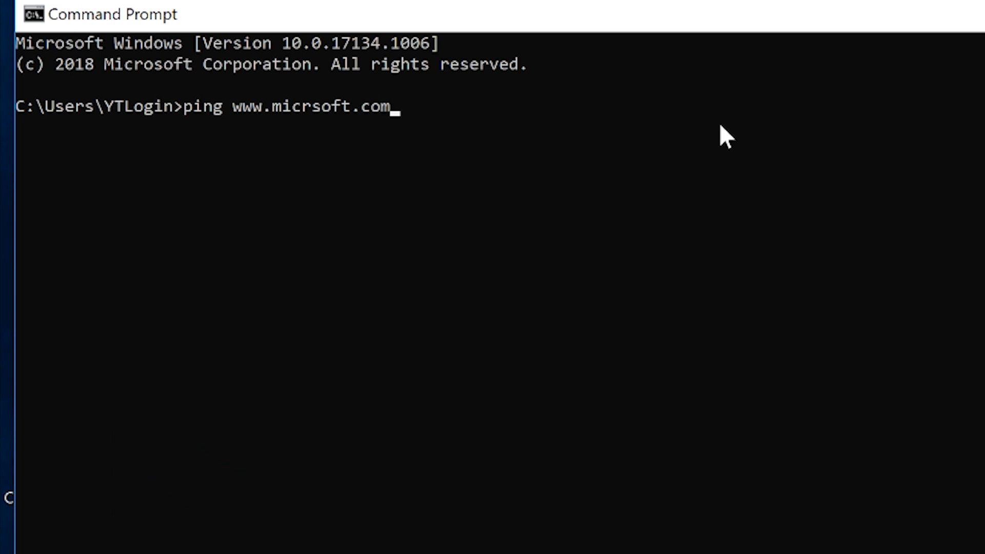
key("Backspace")
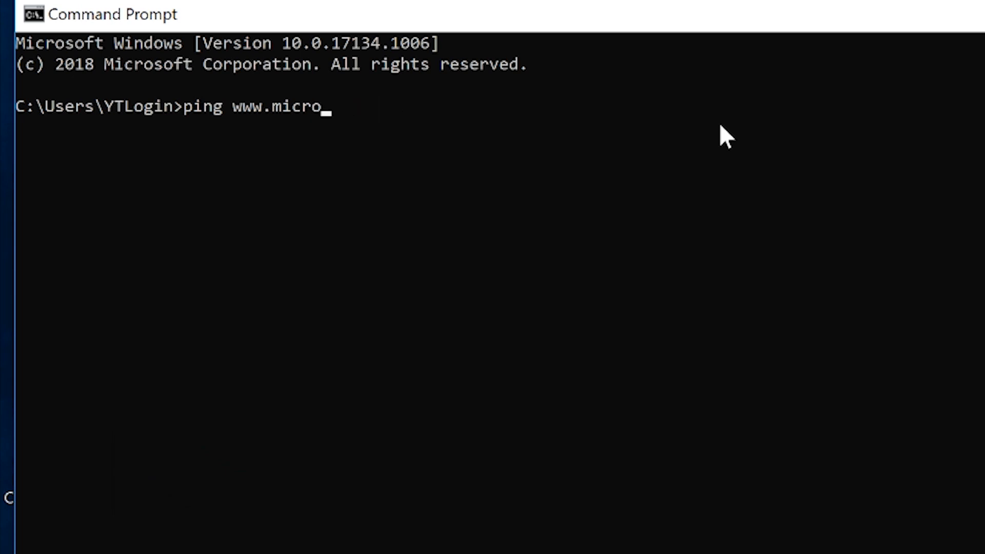
type("soft.com")
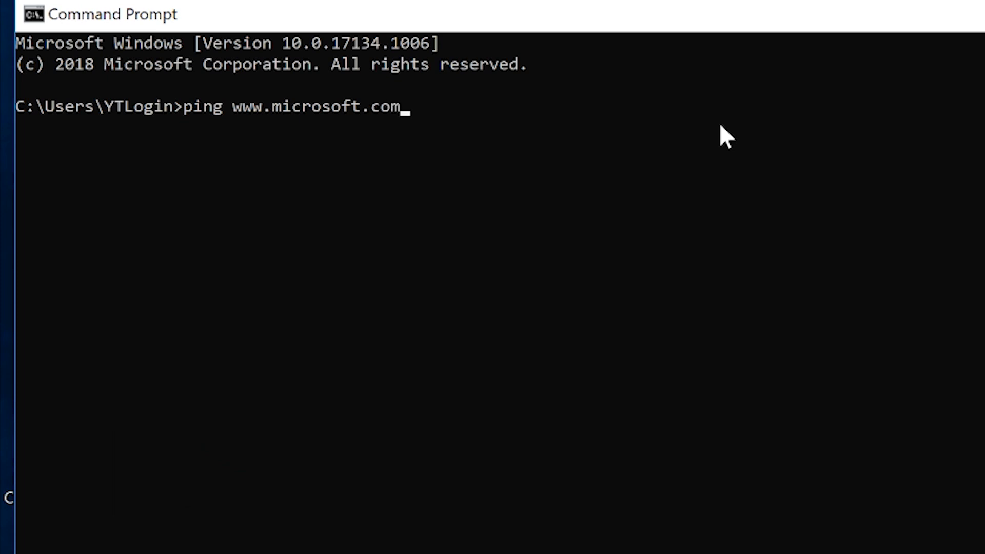
key("Return")
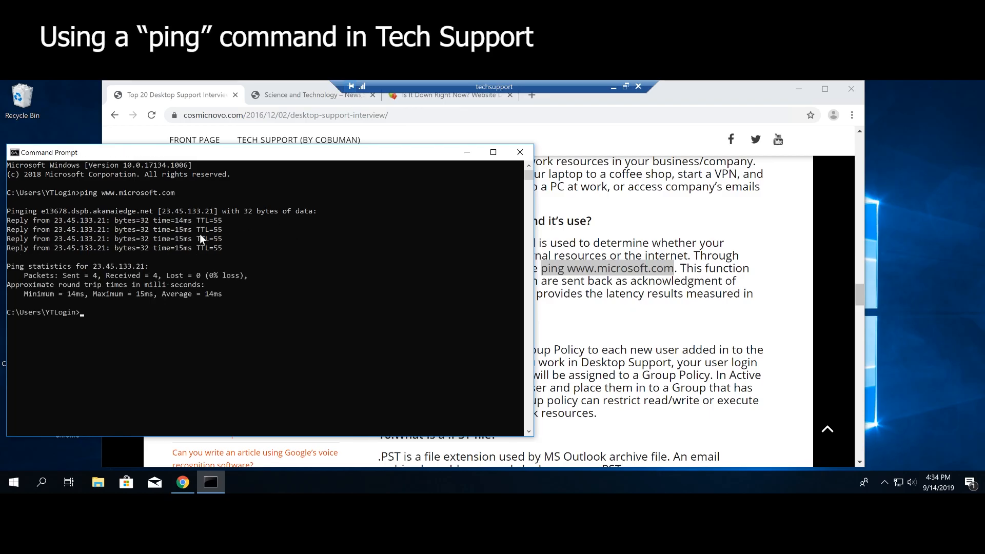
mouse_move(138, 216)
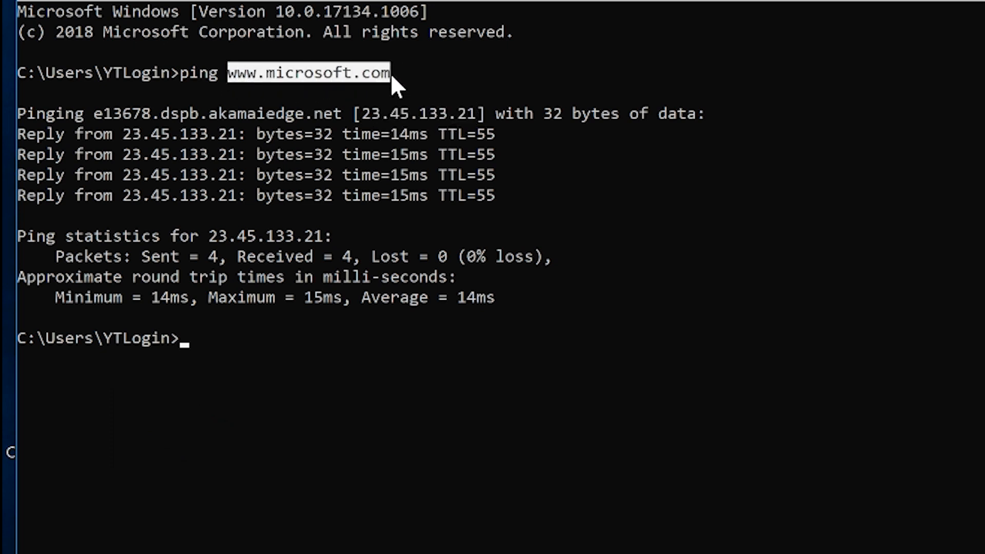
mouse_move(373, 119)
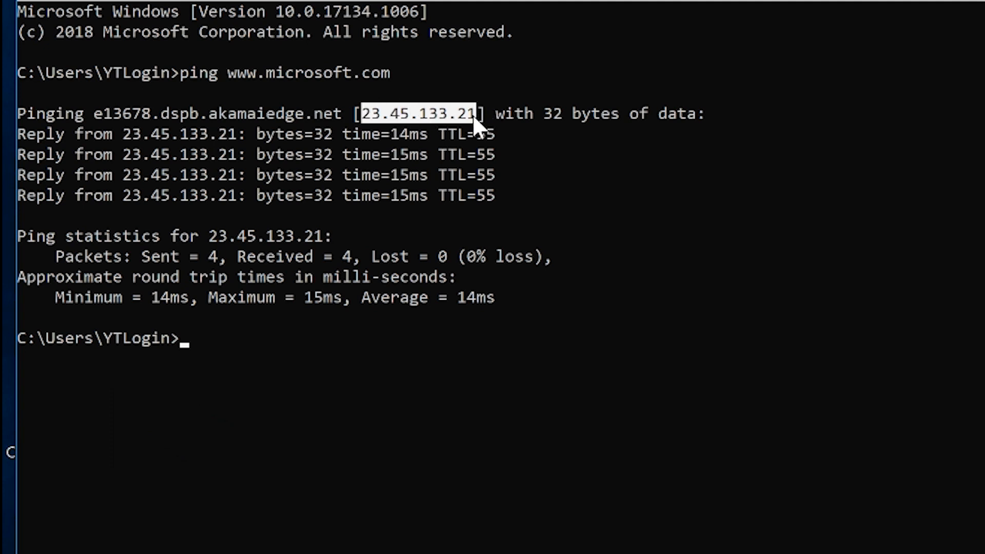
mouse_move(427, 113)
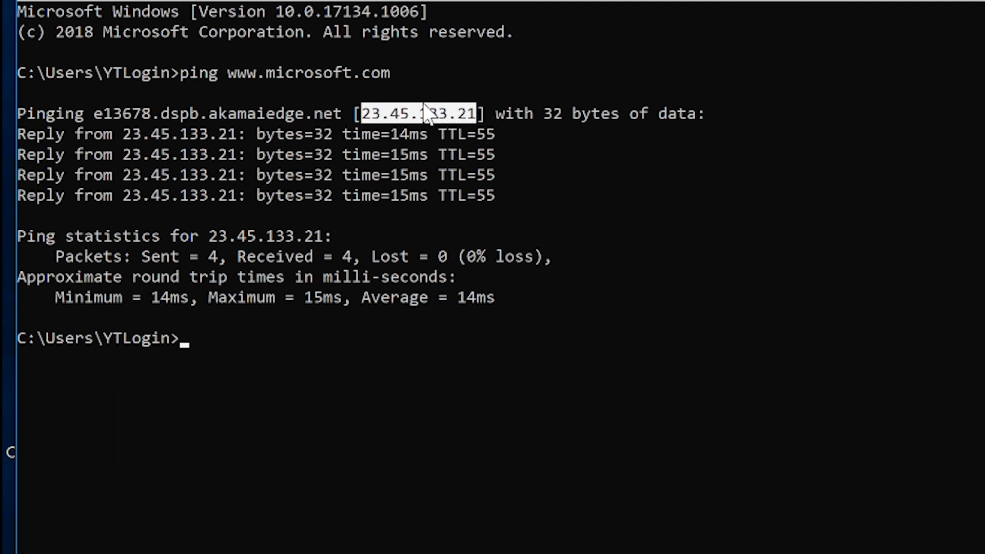
mouse_move(387, 80)
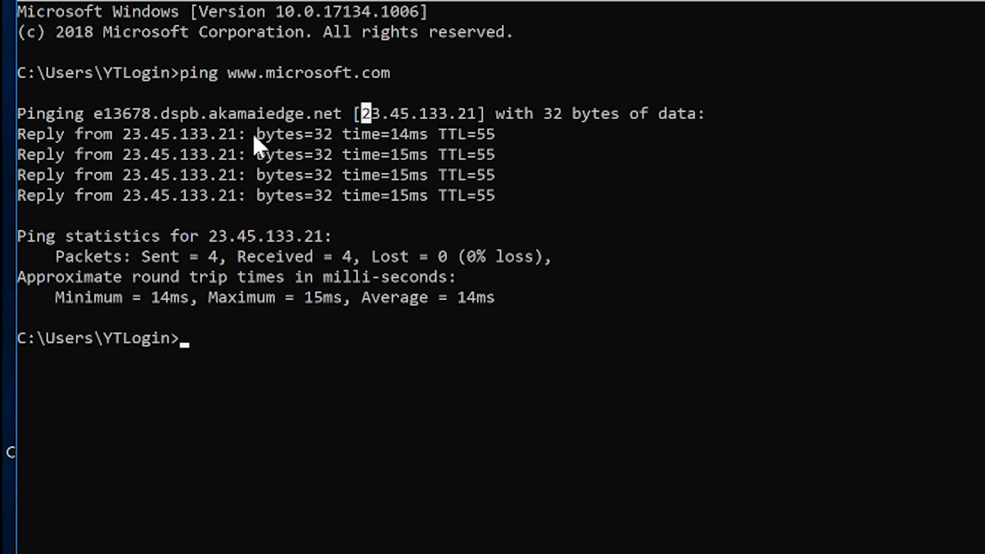
mouse_move(24, 144)
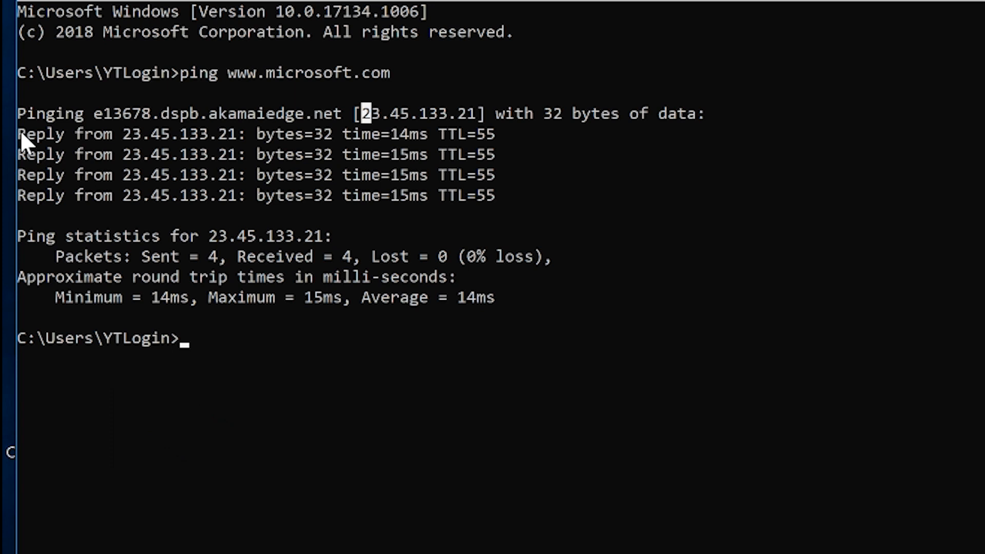
mouse_move(146, 254)
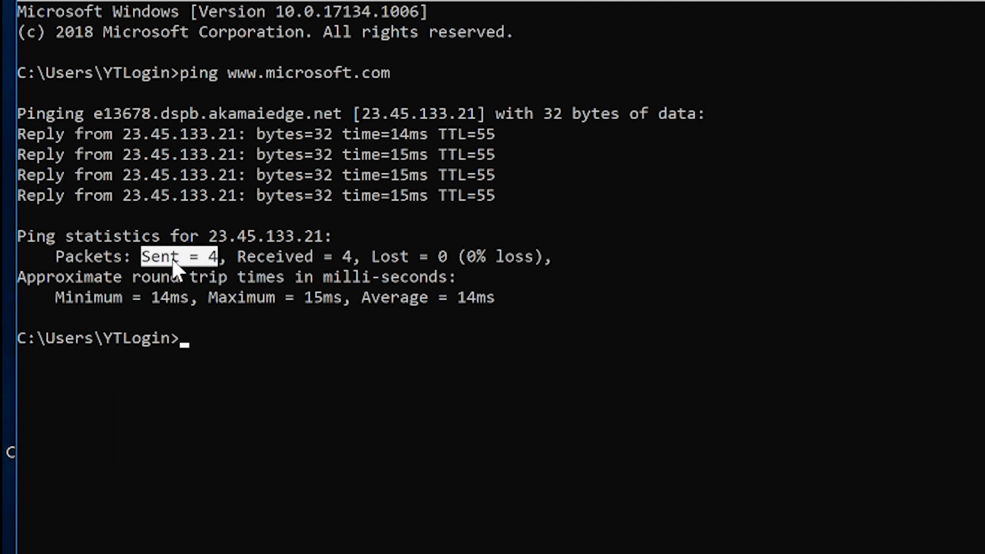
mouse_move(228, 234)
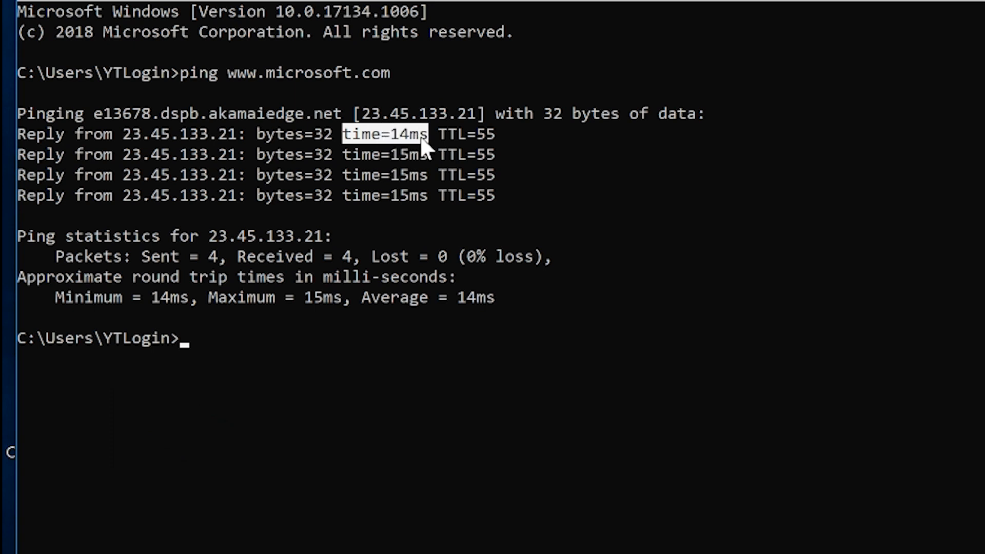
mouse_move(21, 143)
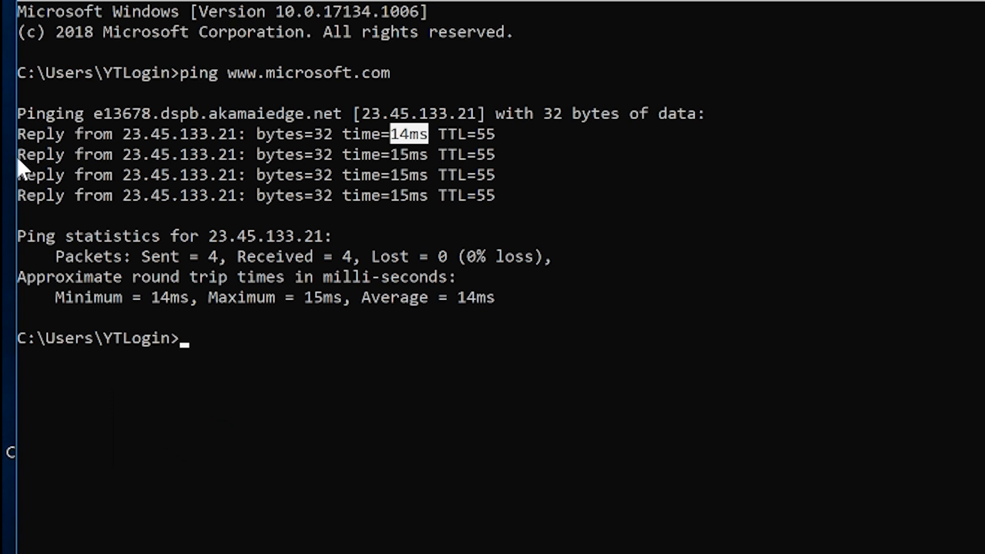
mouse_move(104, 155)
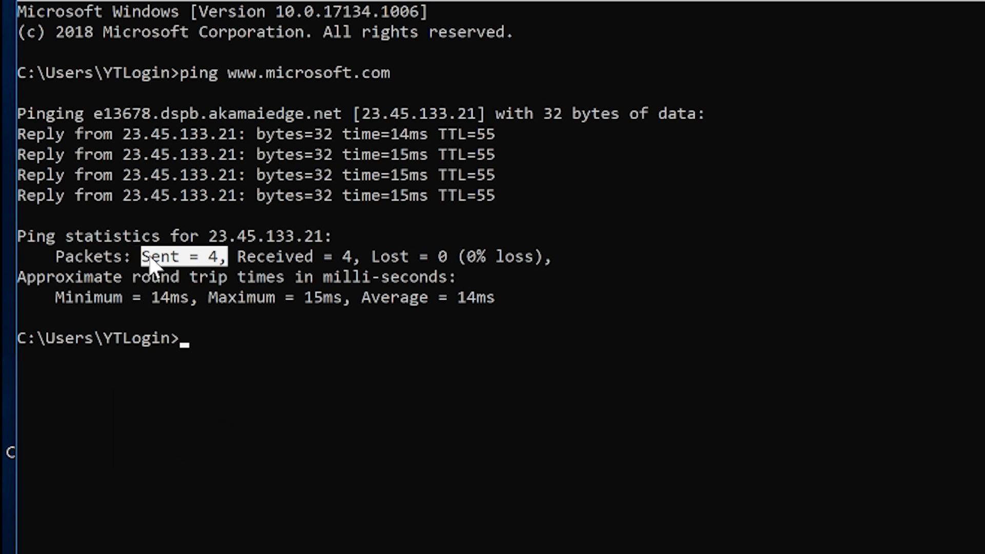
mouse_move(242, 251)
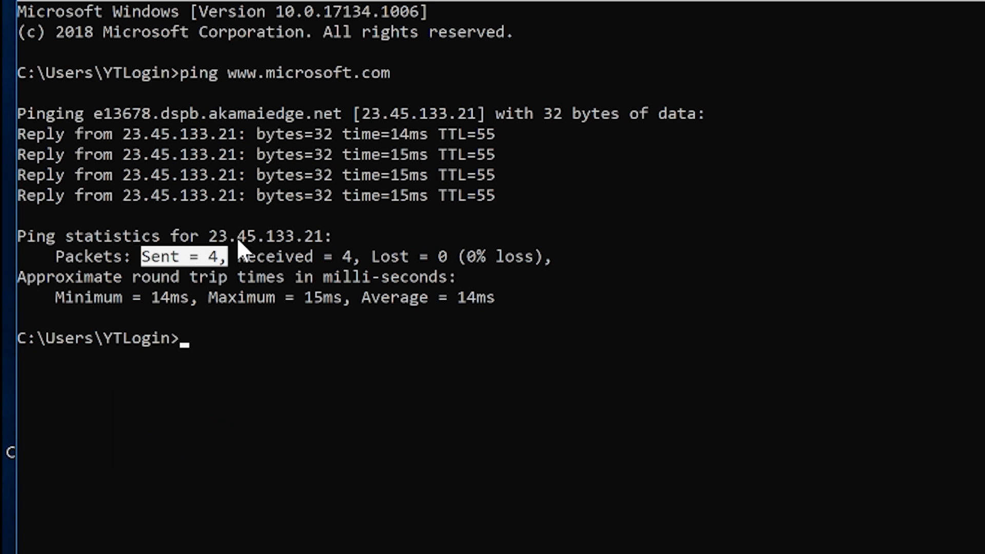
mouse_move(435, 180)
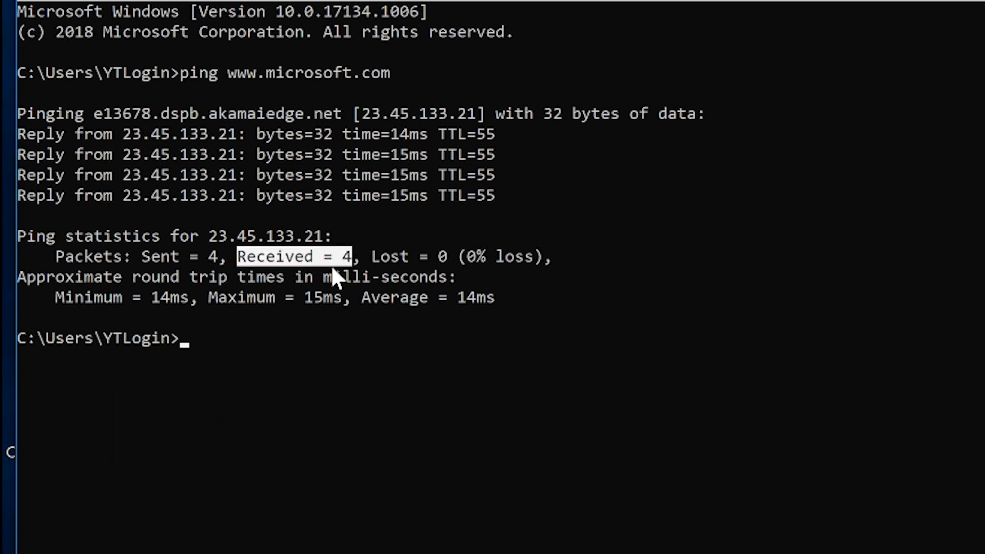
mouse_move(369, 118)
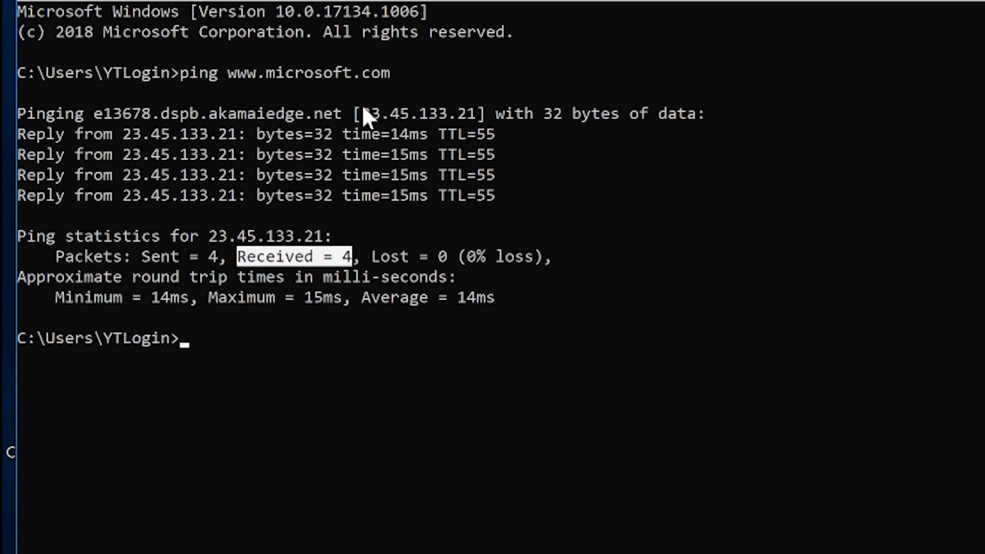
Step: Highlight the resolved IP address 23.45.133.21 in the microsoft.com ping output
double_click(421, 113)
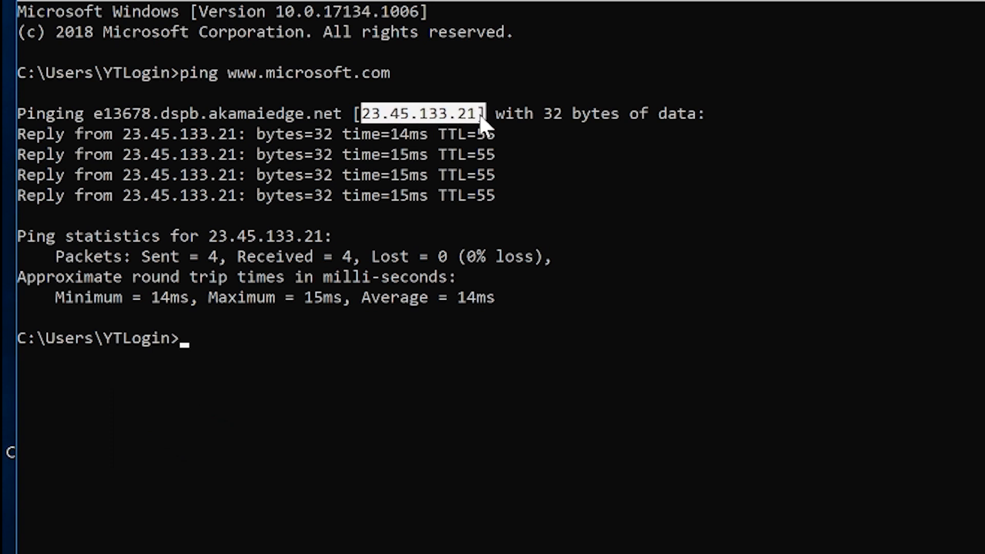
mouse_move(358, 245)
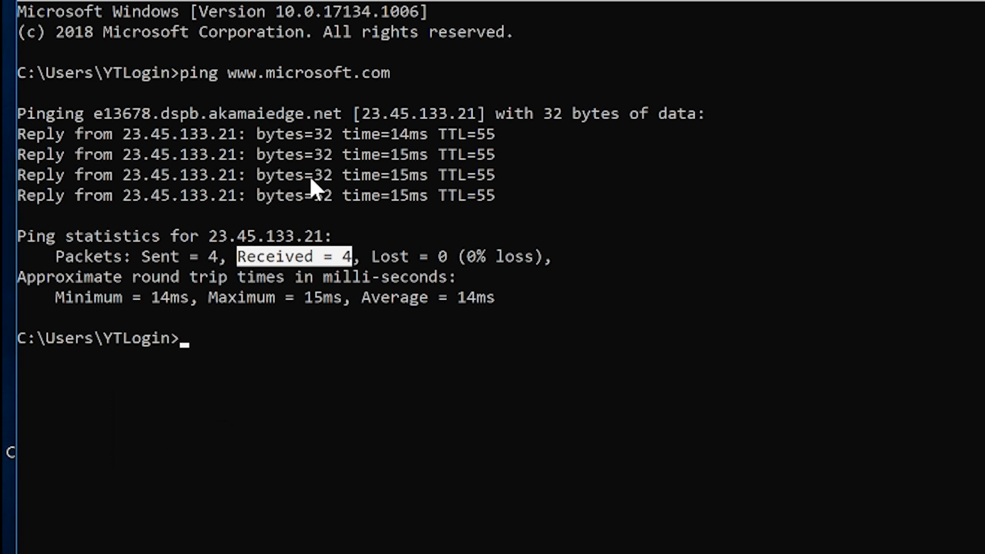
mouse_move(377, 267)
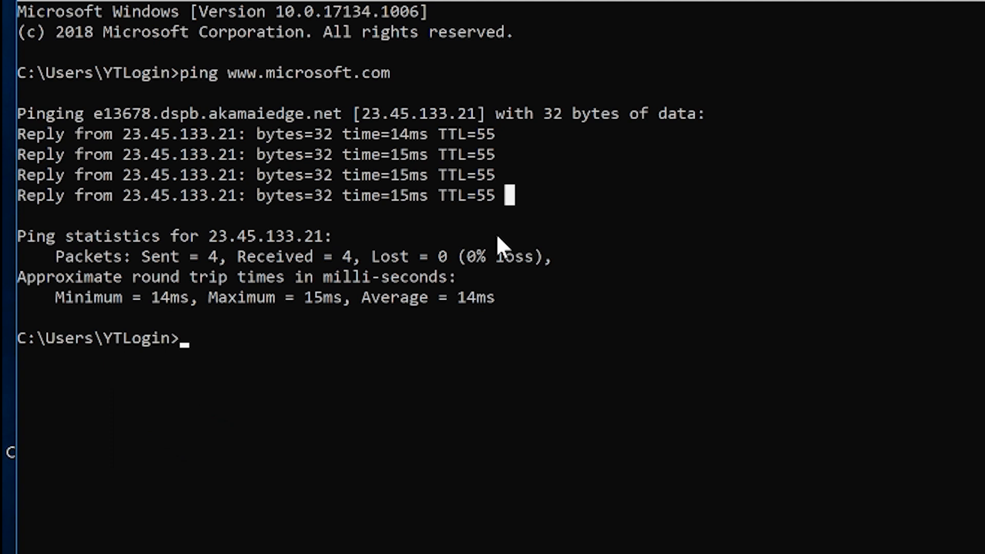
mouse_move(503, 236)
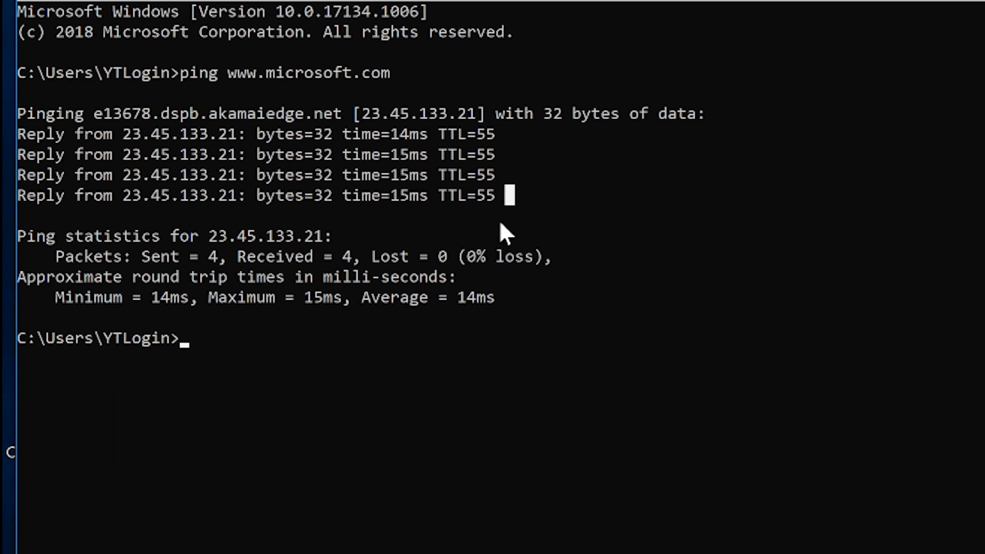
mouse_move(505, 229)
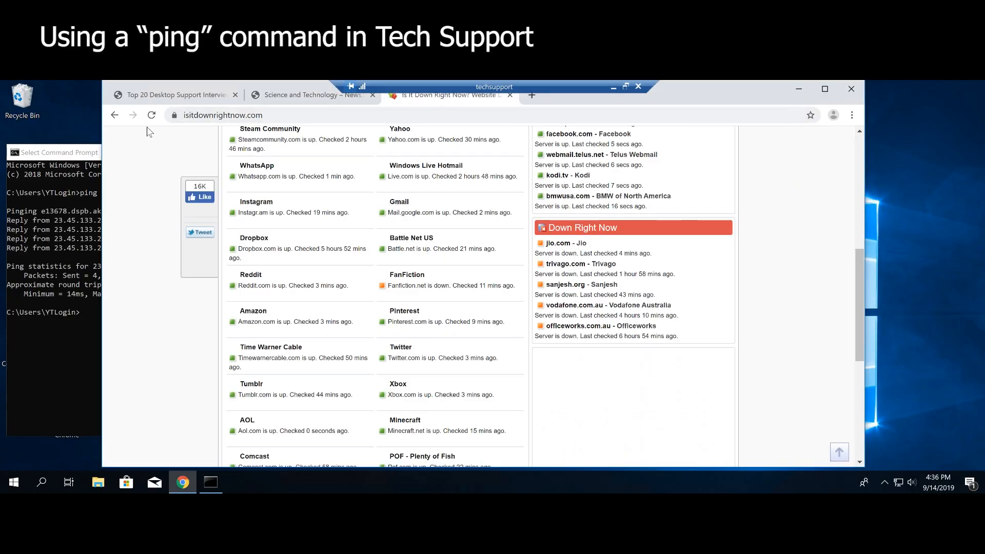
scroll("down", 3)
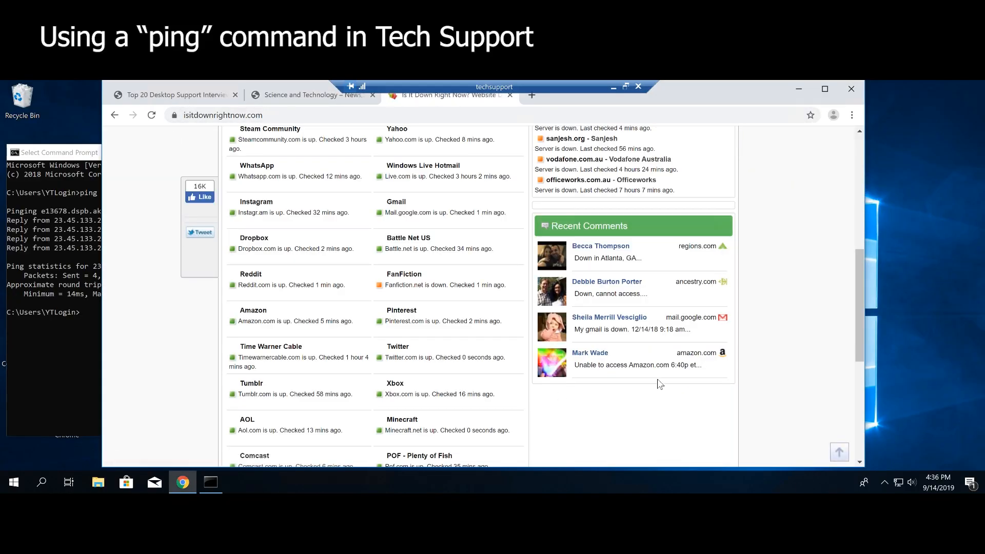
scroll("up", 3)
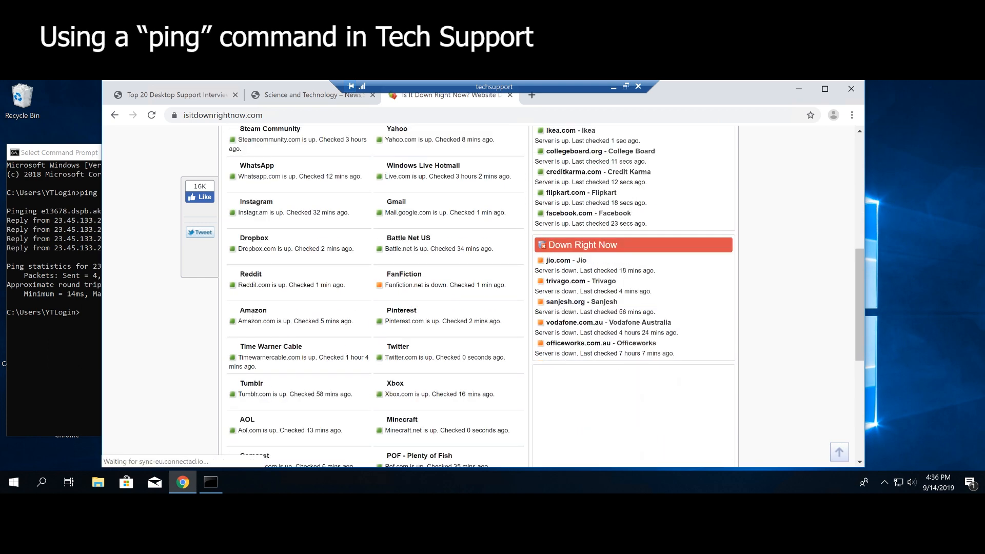
mouse_move(571, 293)
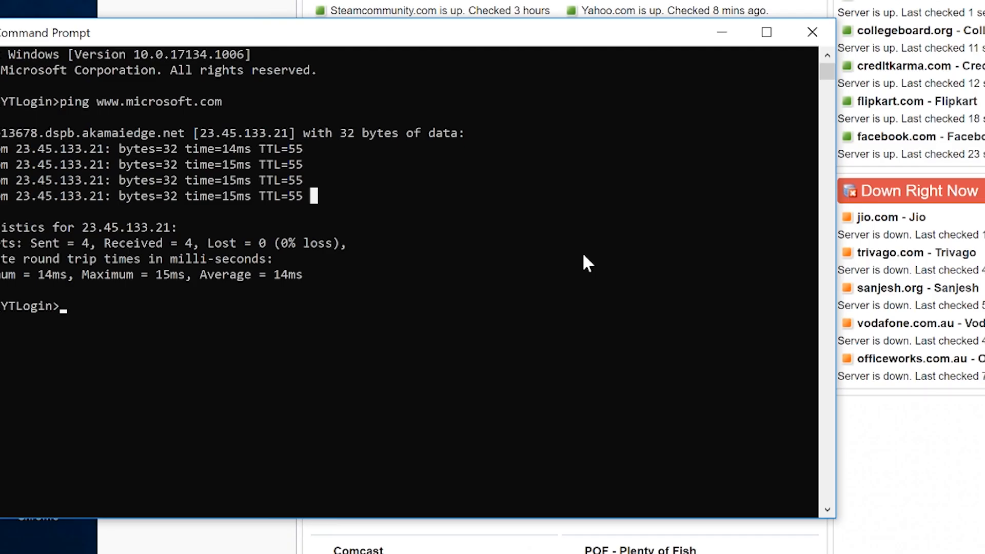
type("ping trivago")
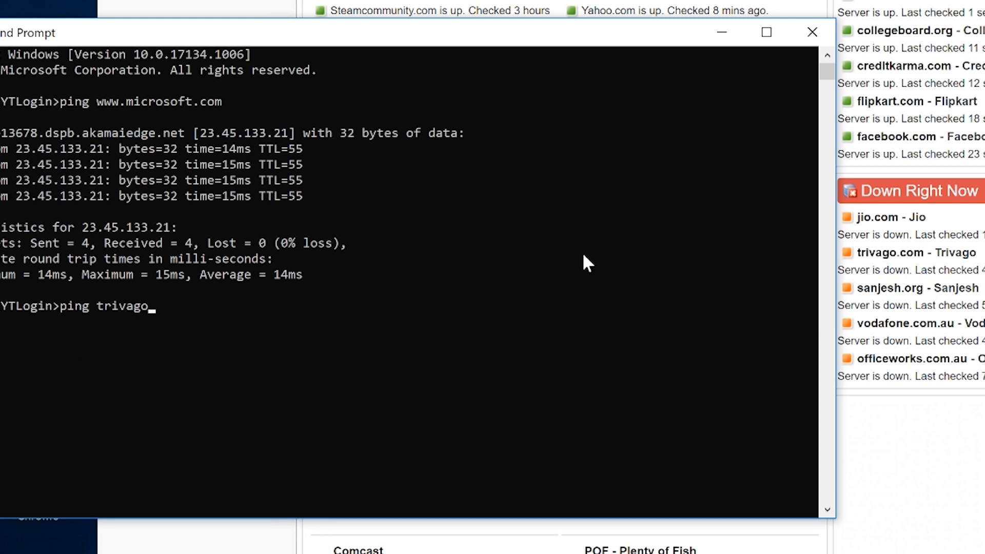
key("Backspace")
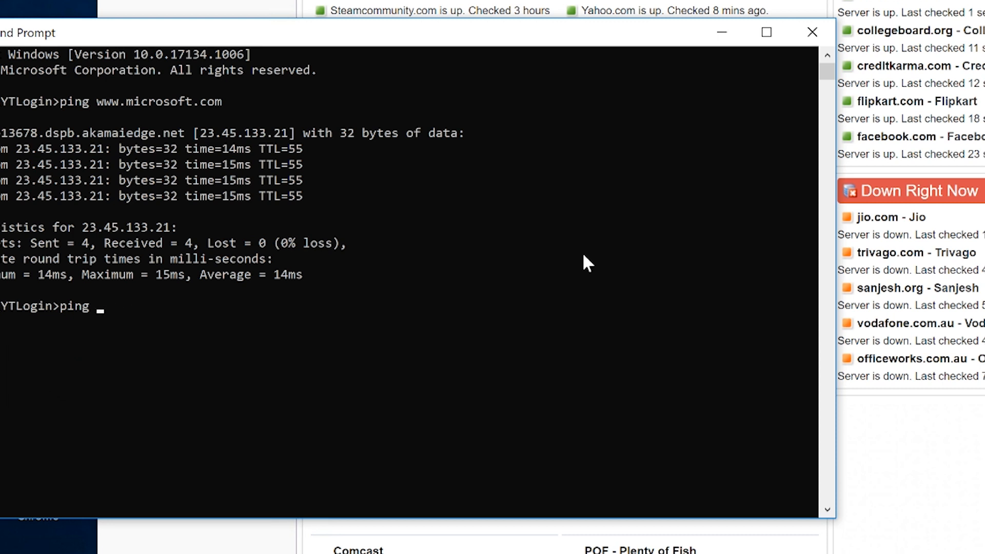
type("www.t")
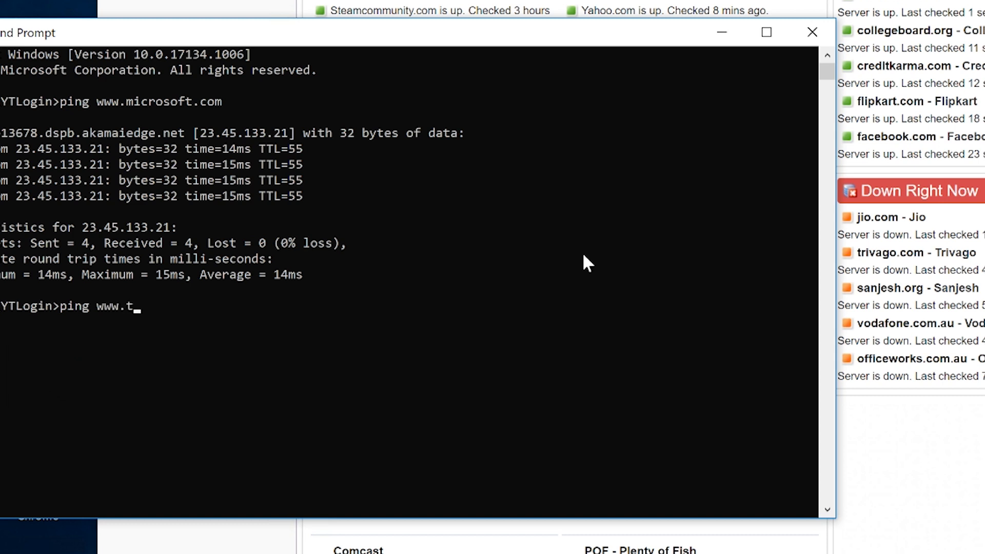
type("rivago.co")
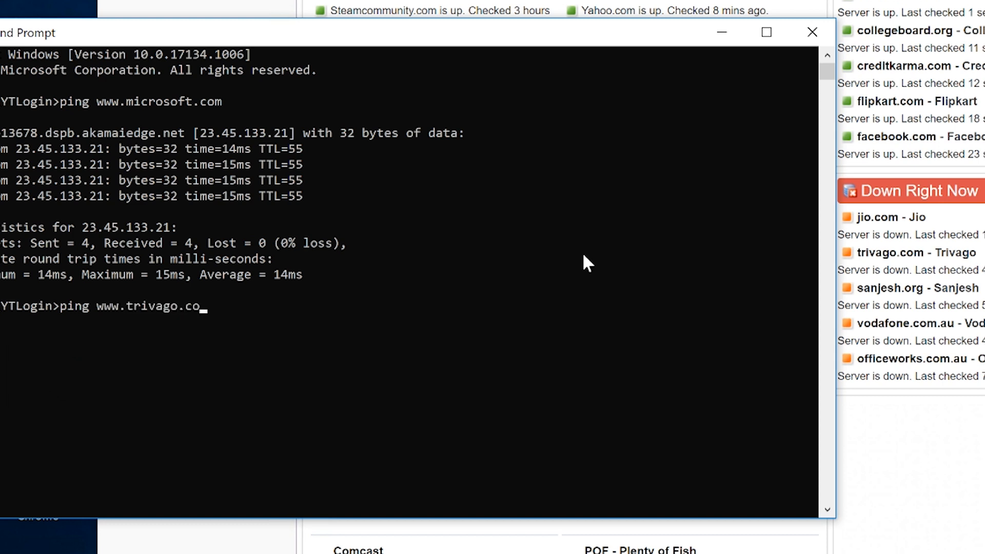
type("m")
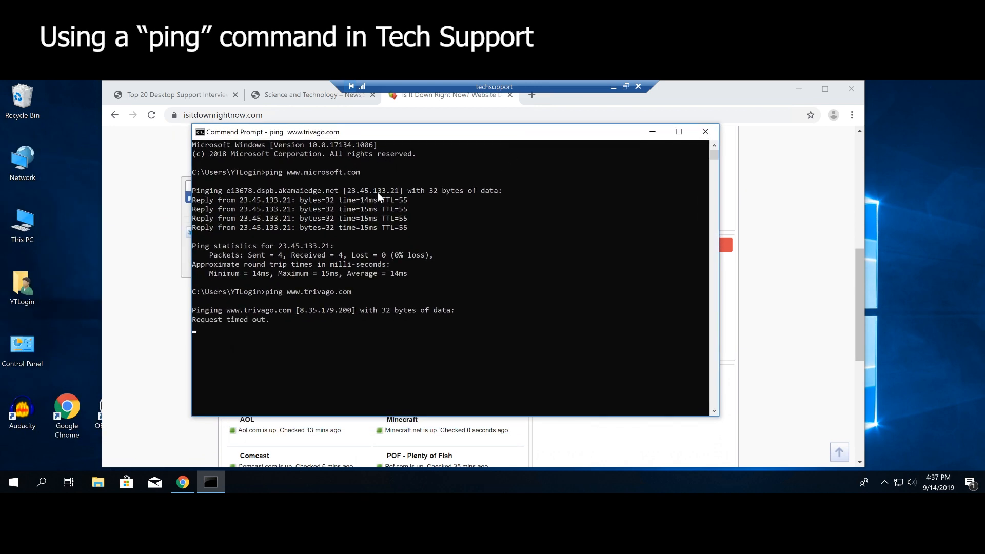
mouse_move(414, 328)
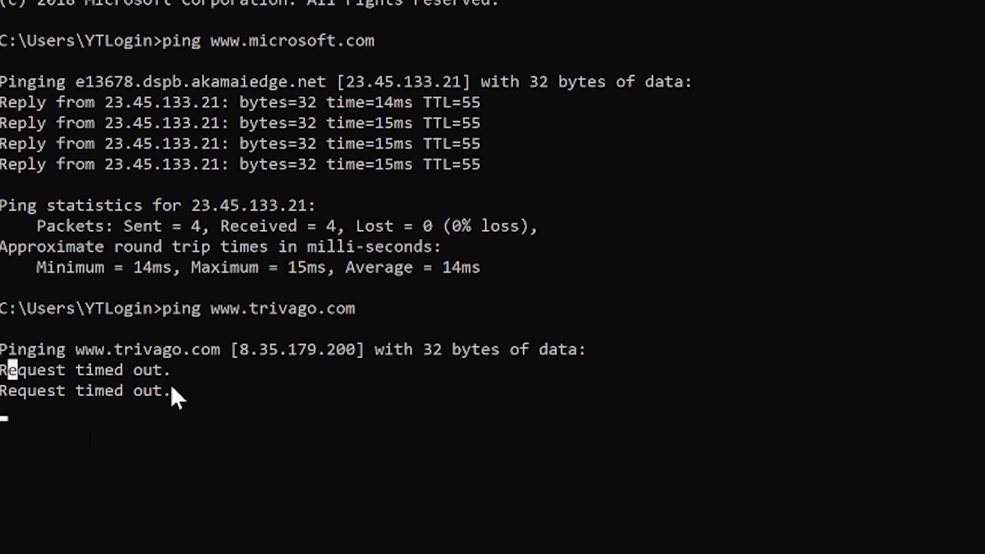
mouse_move(173, 399)
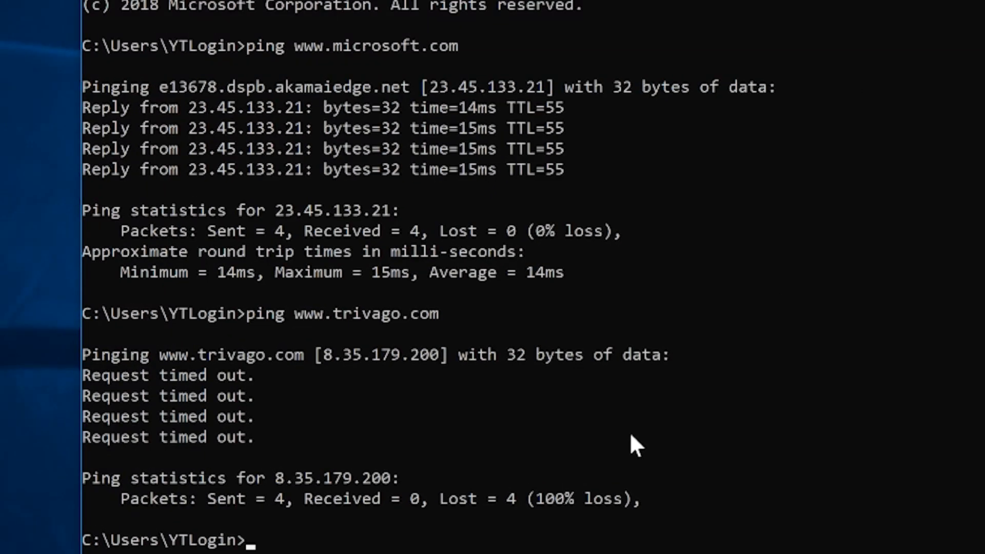
mouse_move(261, 448)
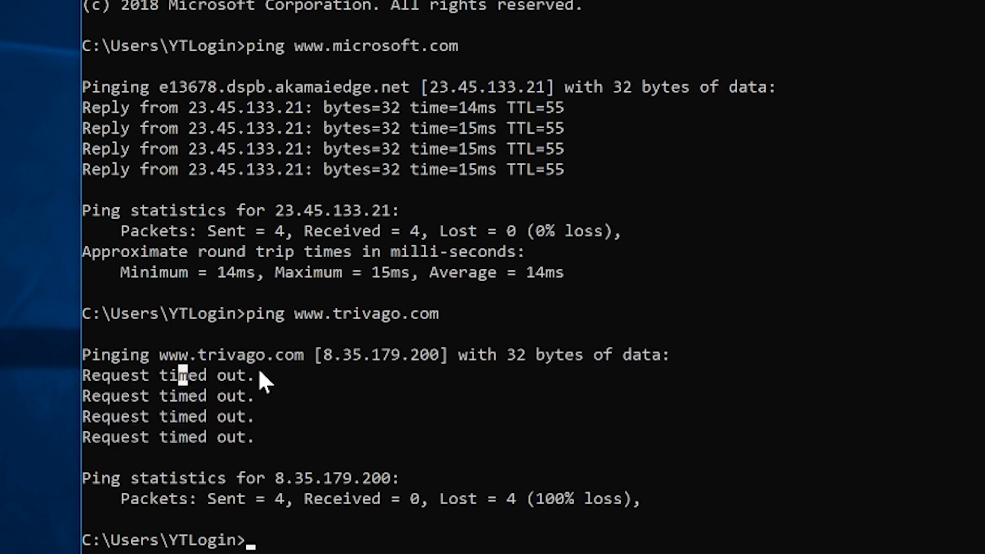
mouse_move(258, 393)
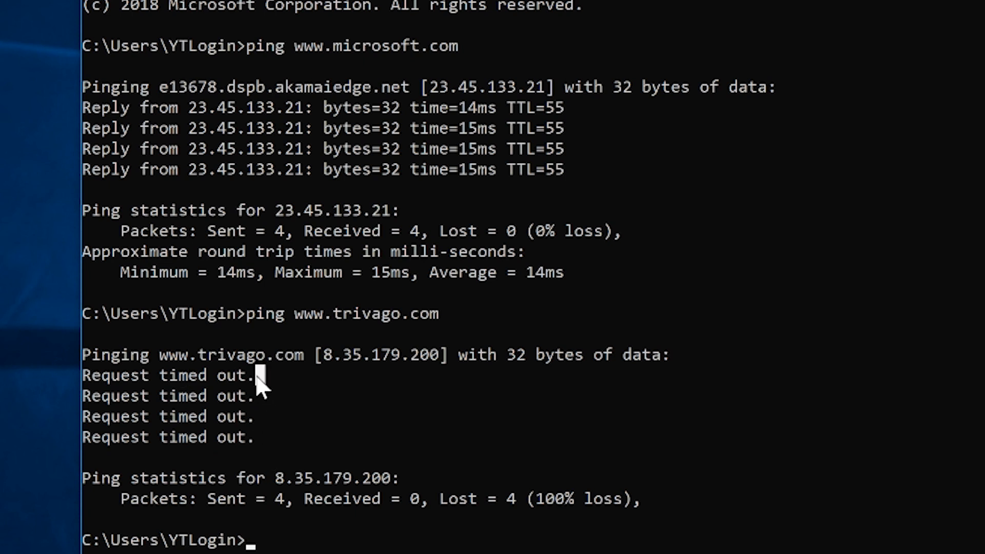
mouse_move(259, 404)
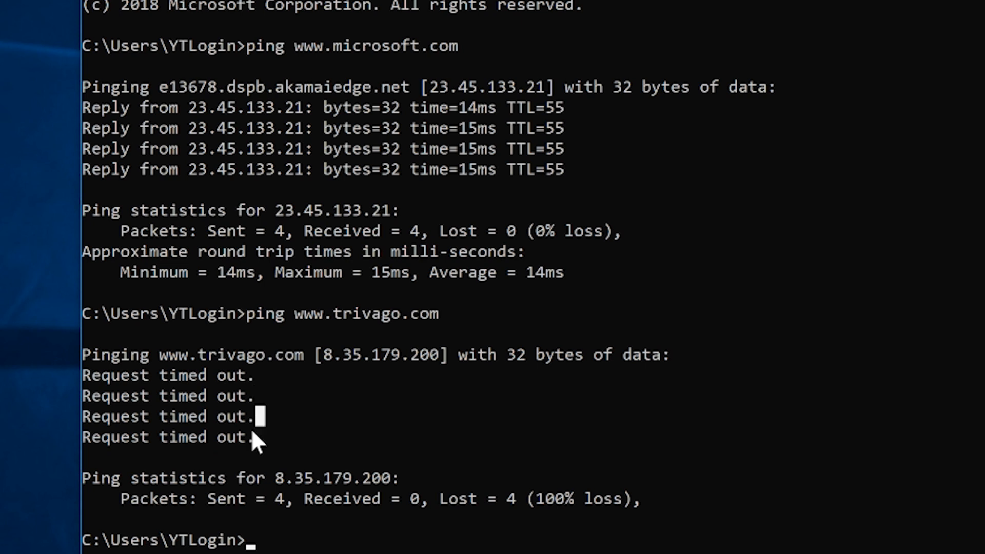
mouse_move(217, 502)
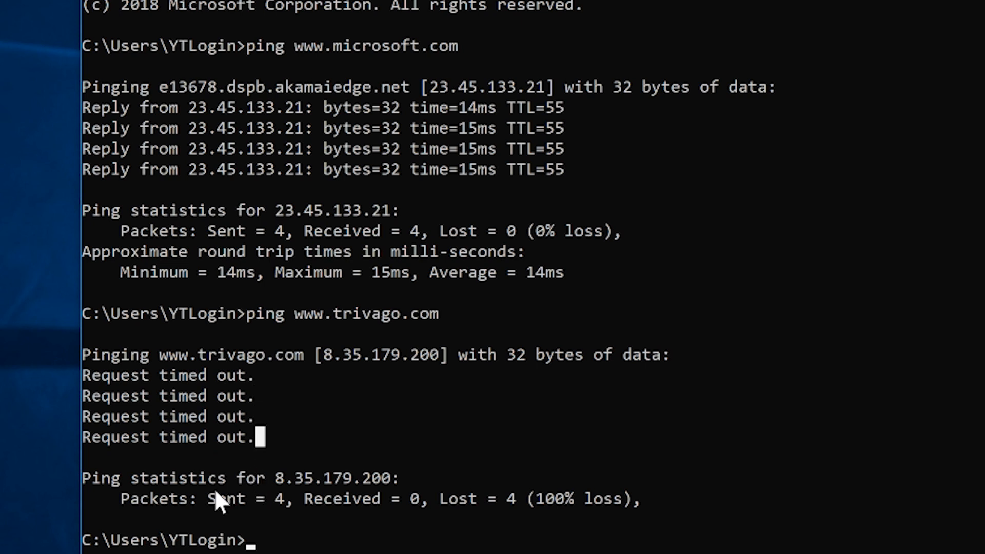
double_click(244, 500)
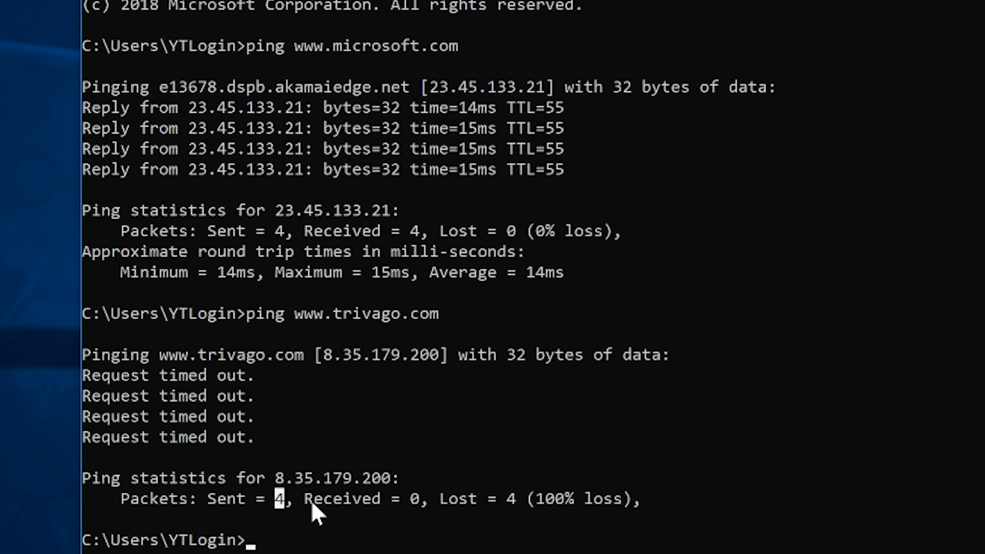
mouse_move(355, 377)
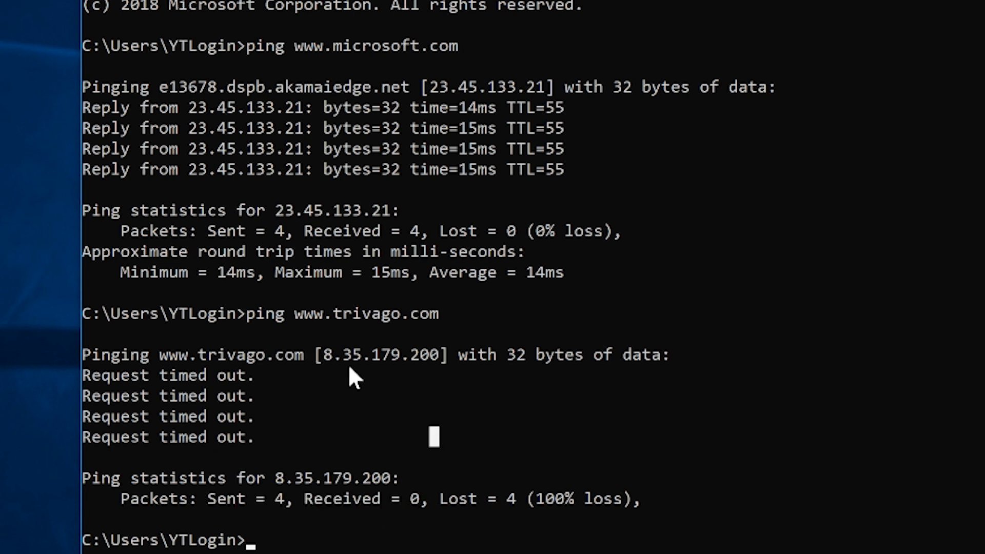
mouse_move(330, 364)
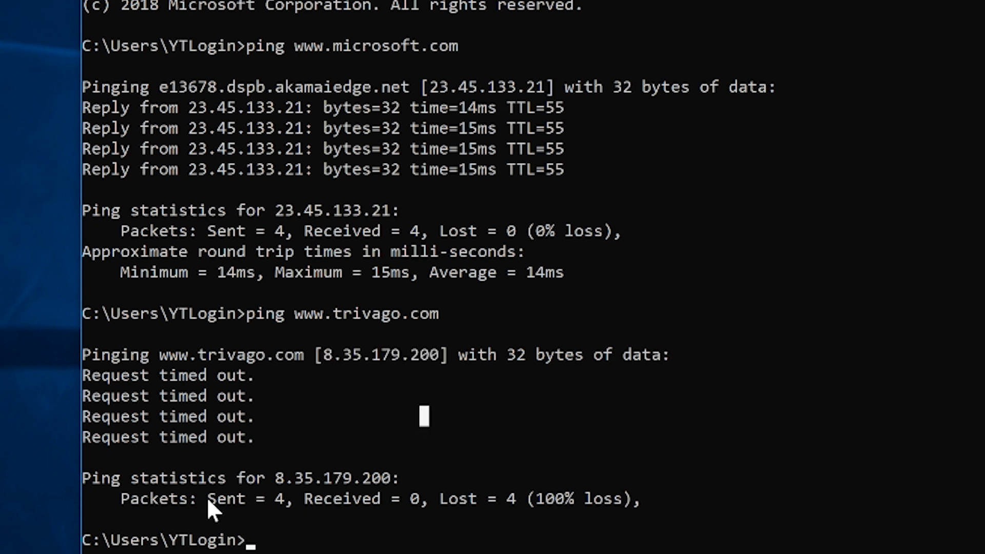
double_click(233, 499)
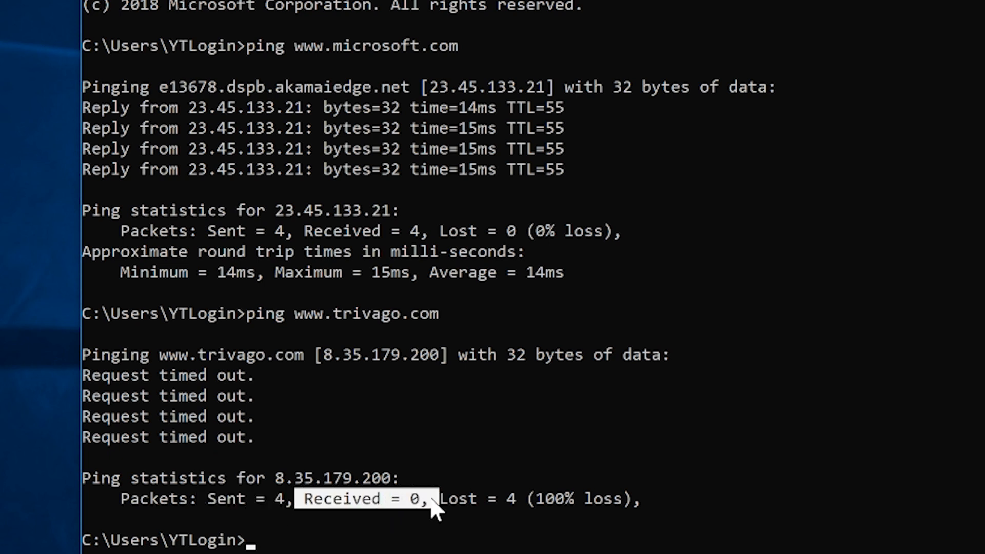
mouse_move(440, 507)
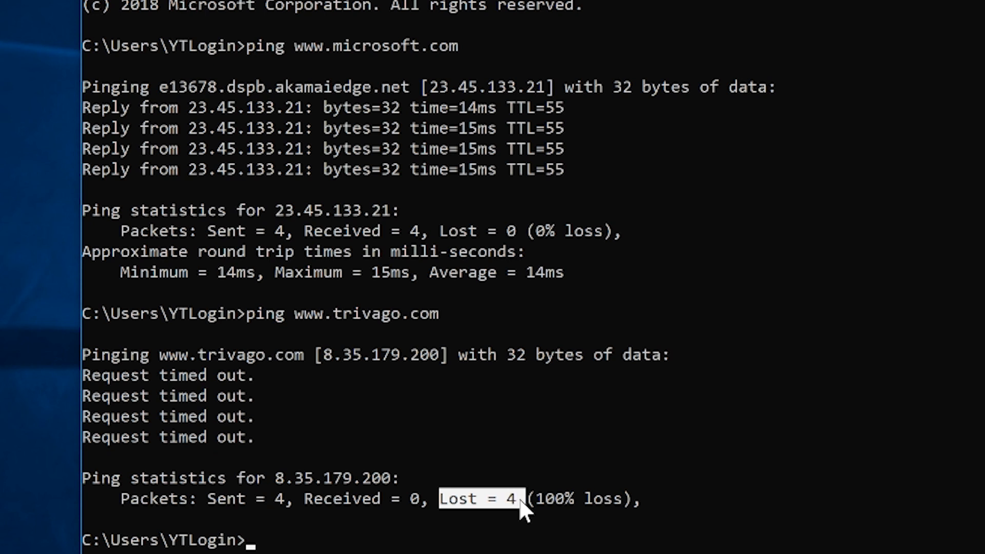
mouse_move(553, 506)
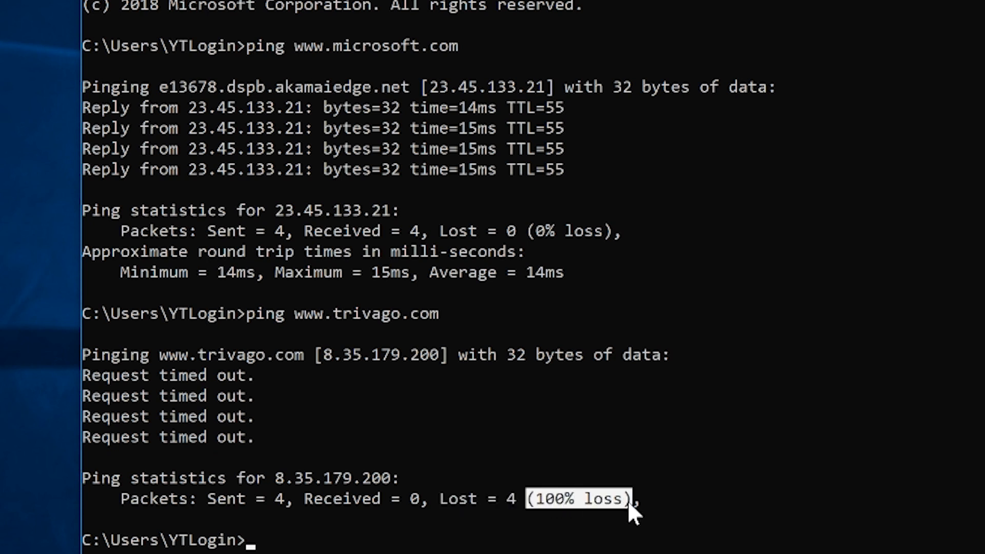
mouse_move(640, 383)
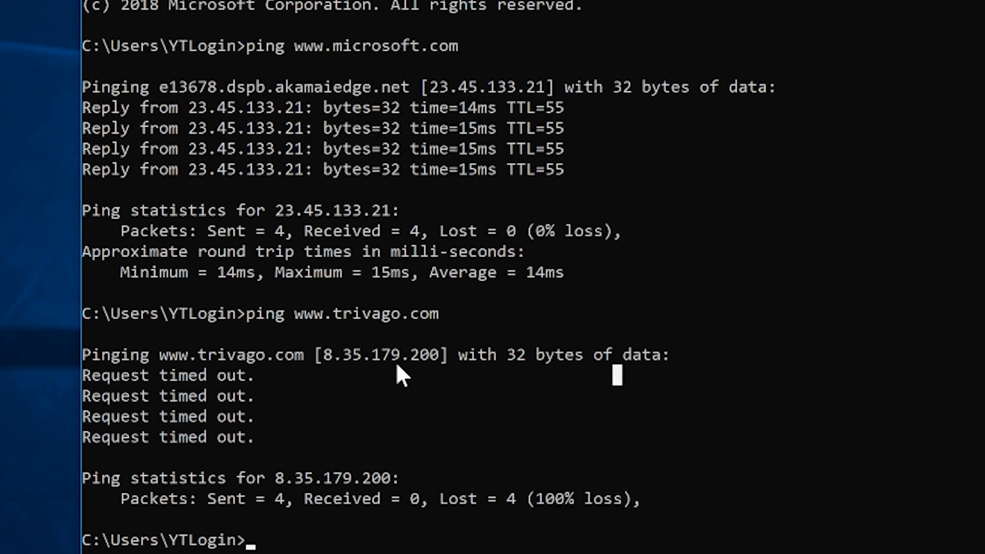
mouse_move(433, 359)
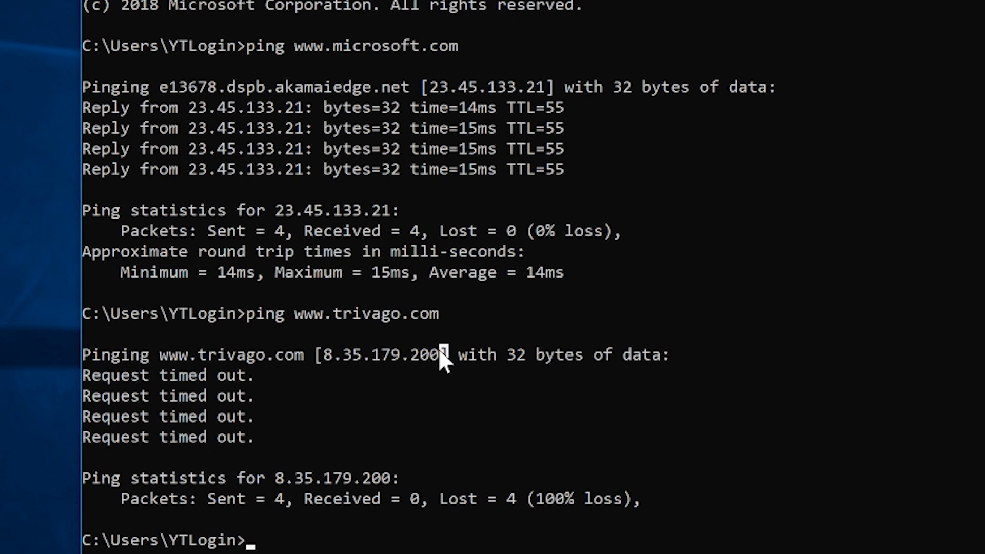
mouse_move(456, 368)
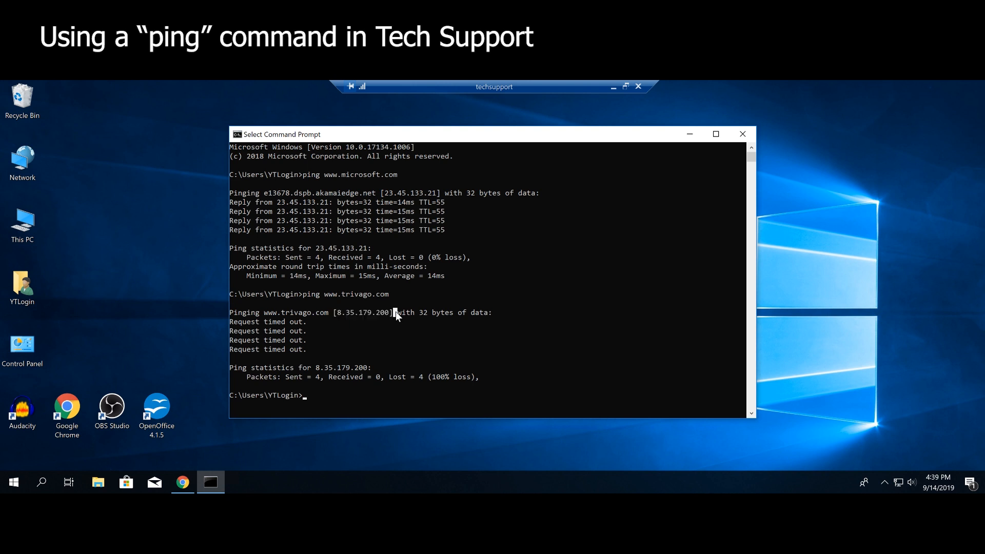
mouse_move(345, 301)
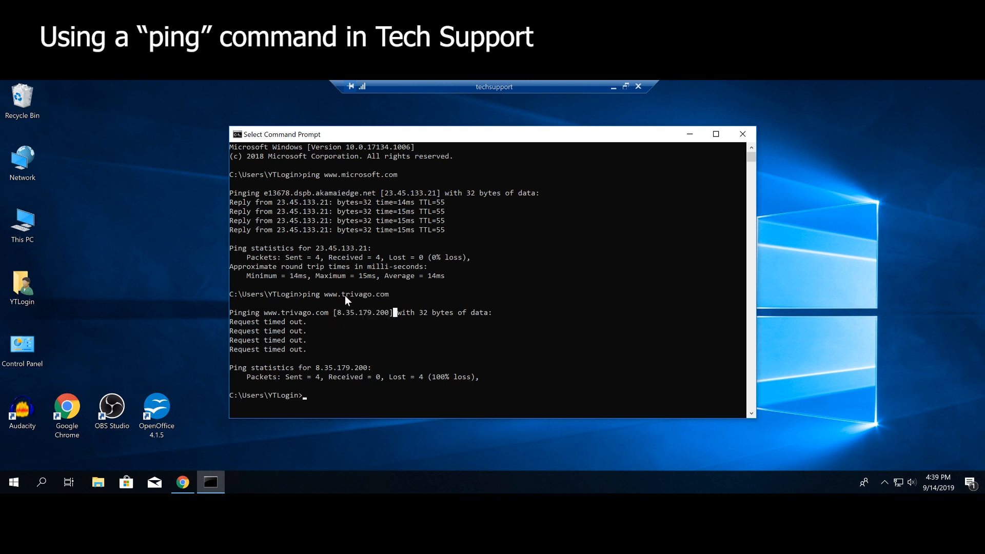
mouse_move(333, 316)
type("ping")
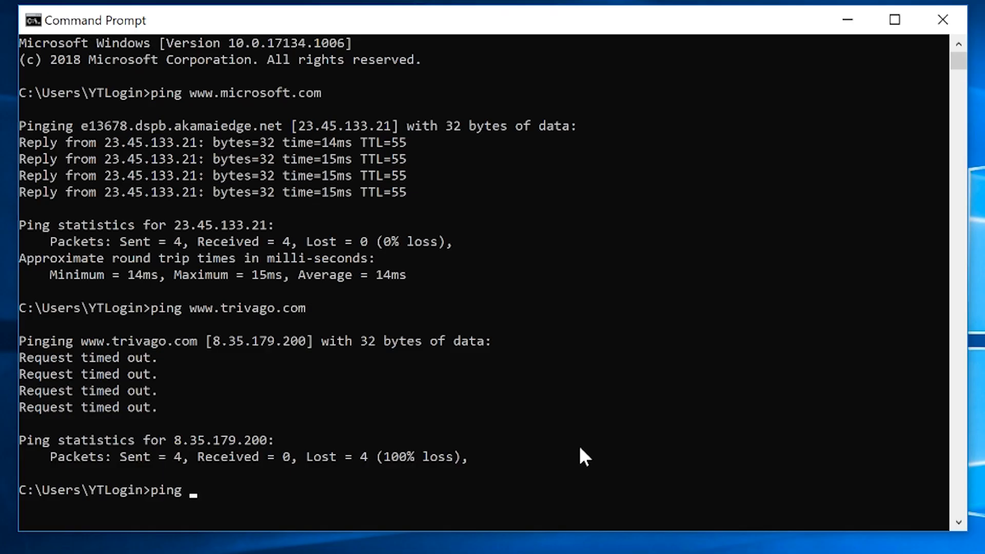
Step: Run ping 8.35.179.200 and point out trivago's IP address in the output
type("8.35.179")
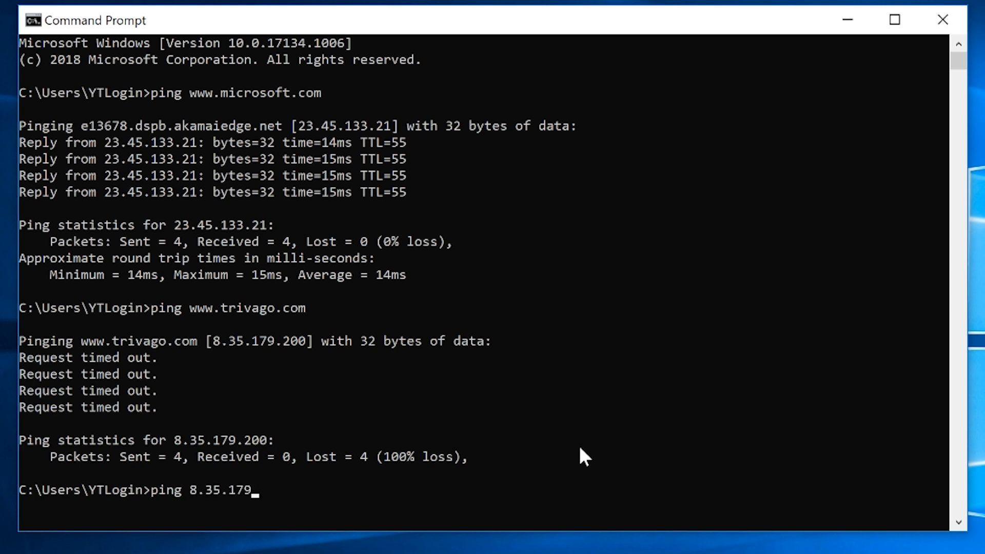
type("200")
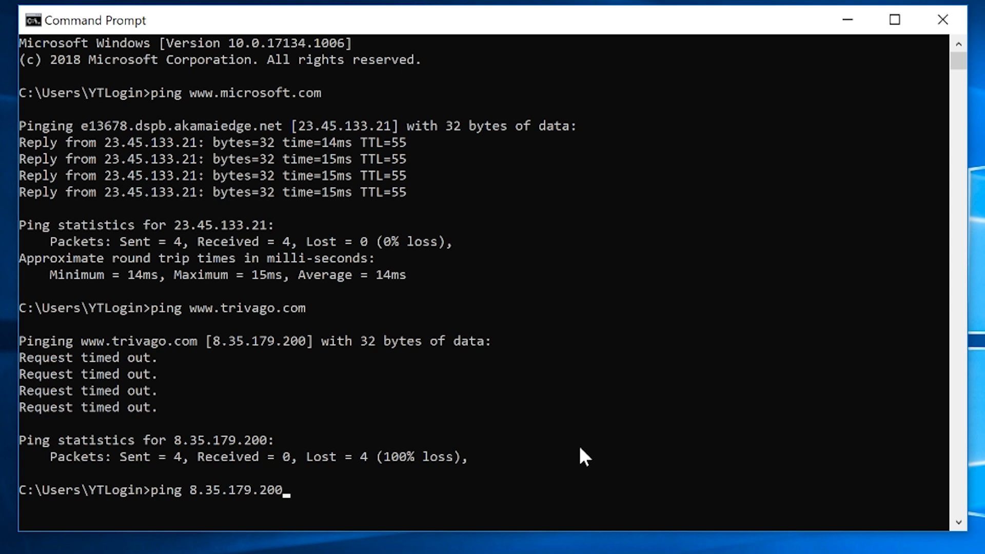
key("Return")
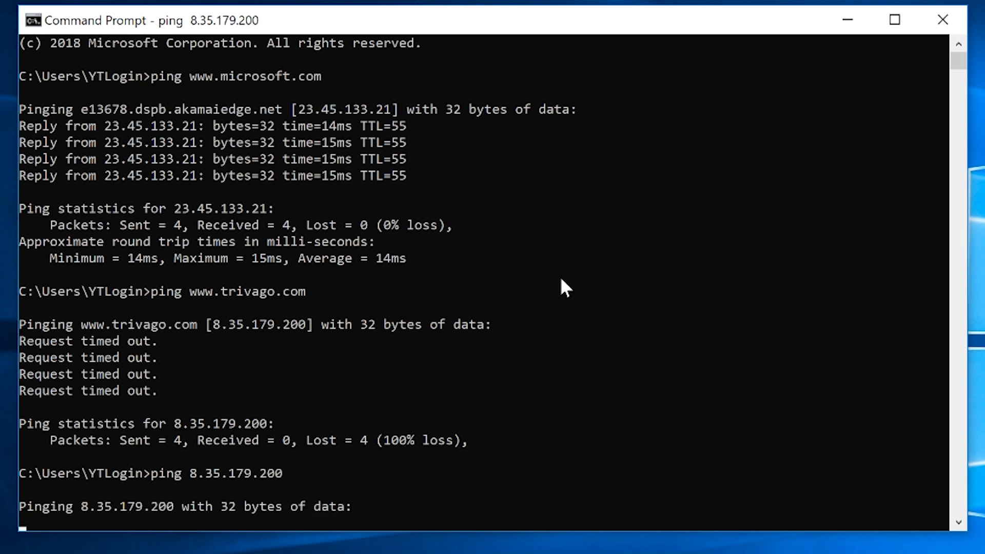
mouse_move(200, 292)
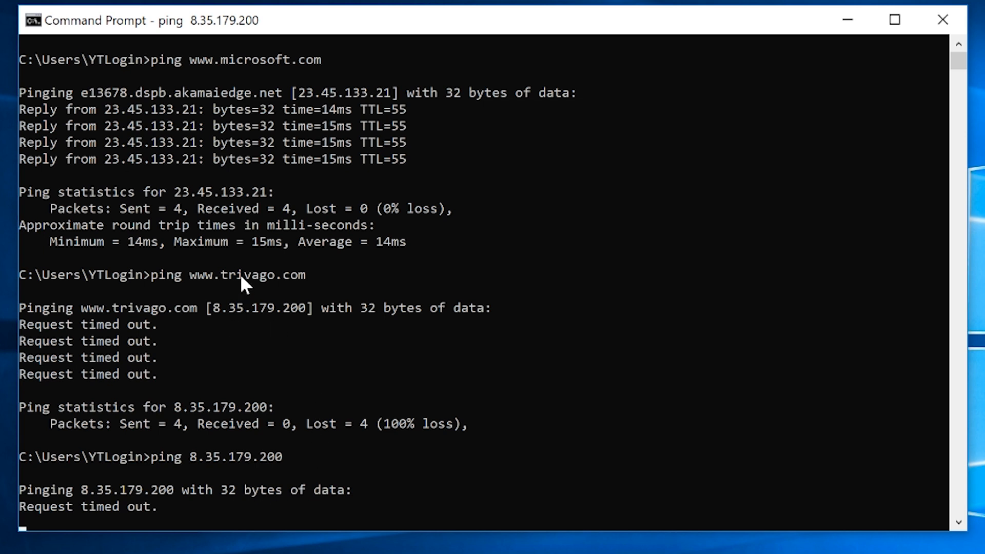
mouse_move(236, 286)
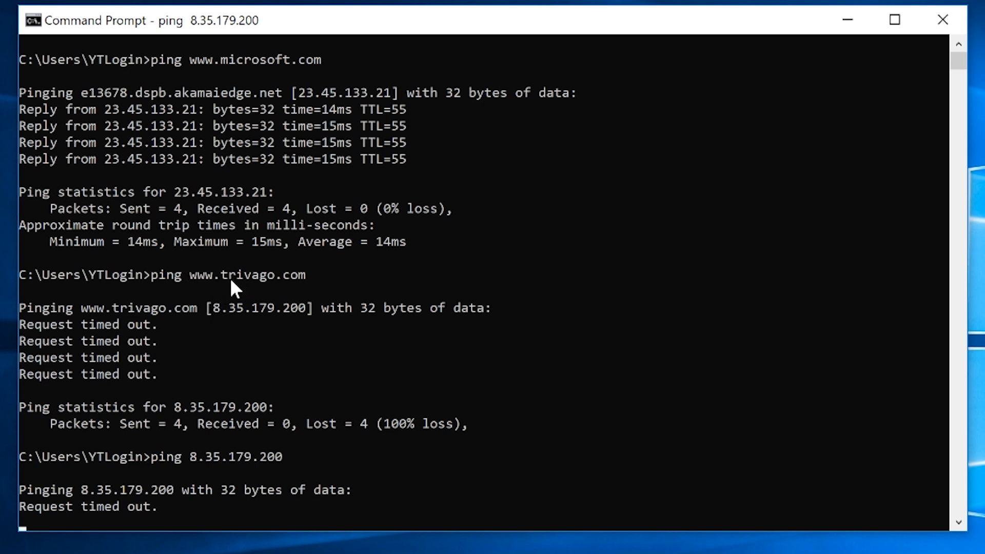
double_click(261, 275)
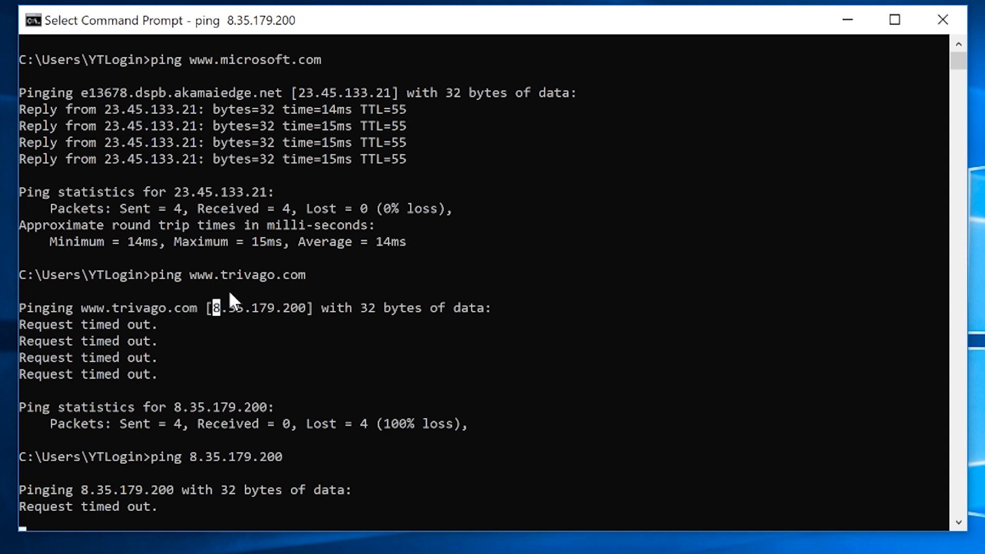
mouse_move(224, 284)
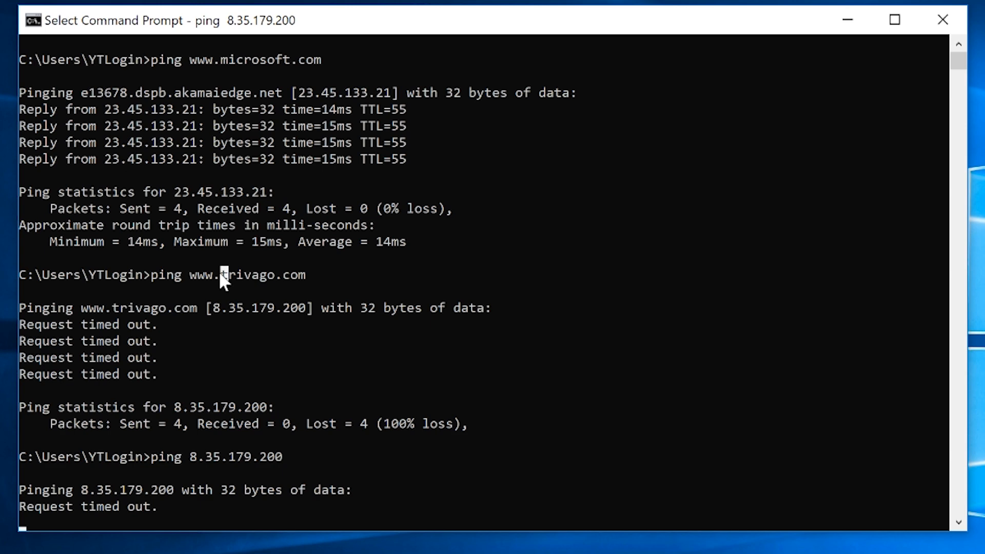
mouse_move(258, 497)
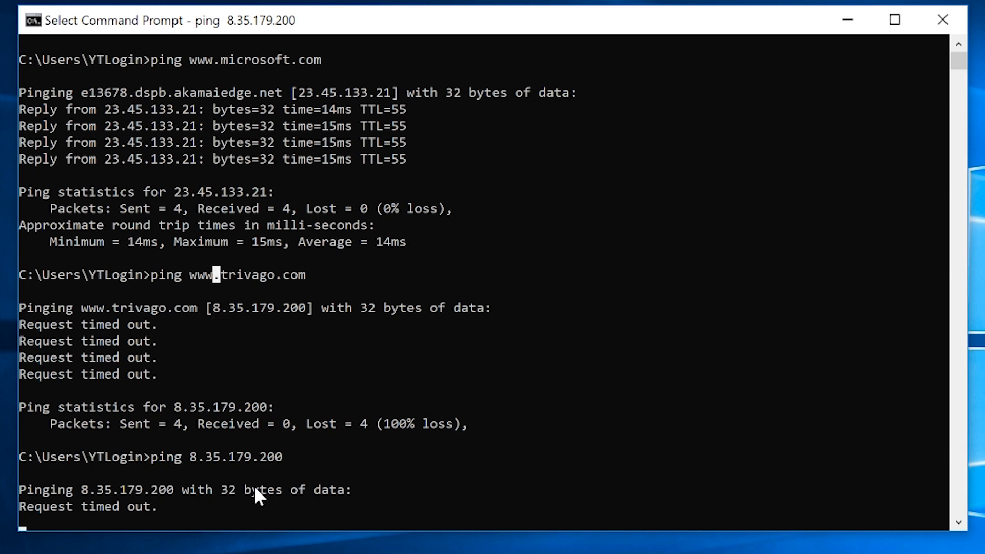
mouse_move(219, 508)
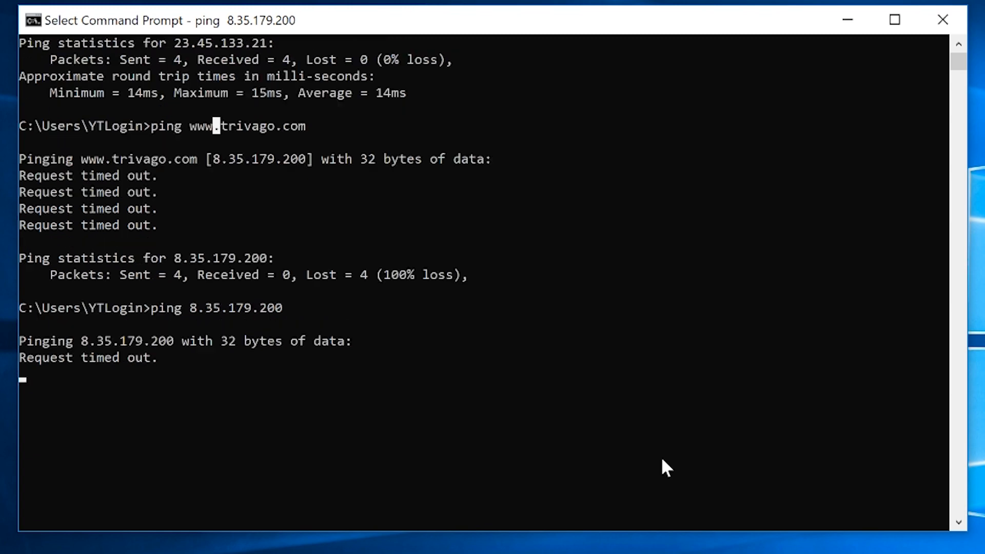
mouse_move(256, 430)
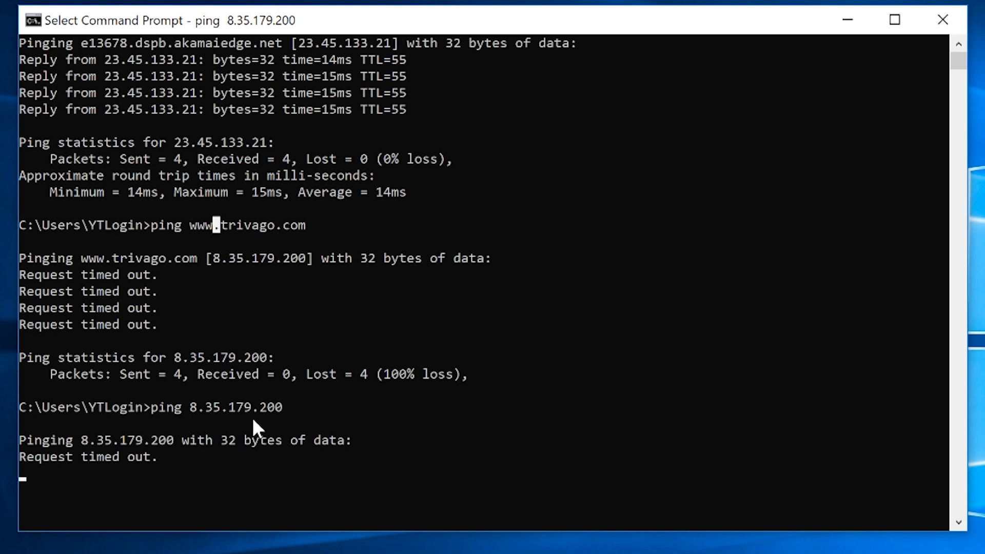
mouse_move(259, 429)
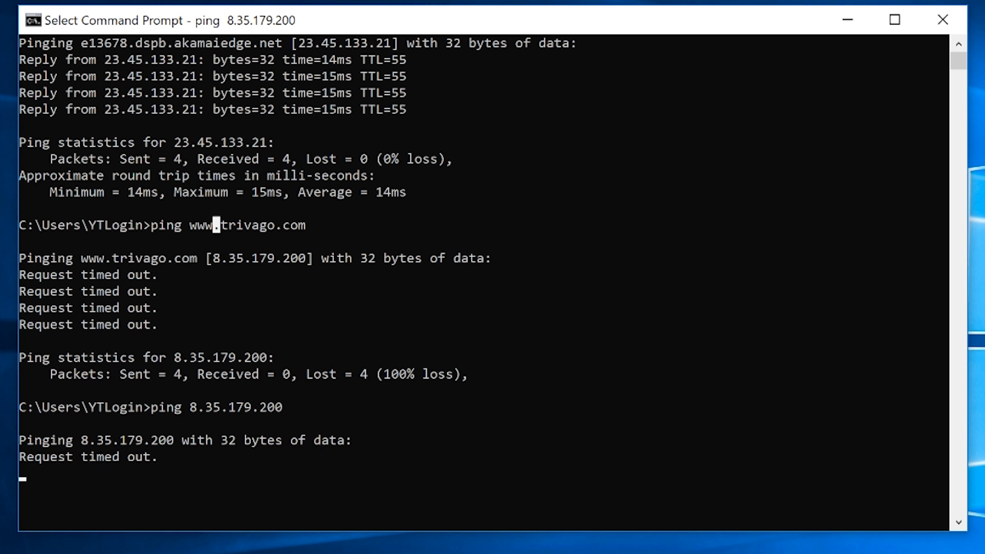
mouse_move(440, 521)
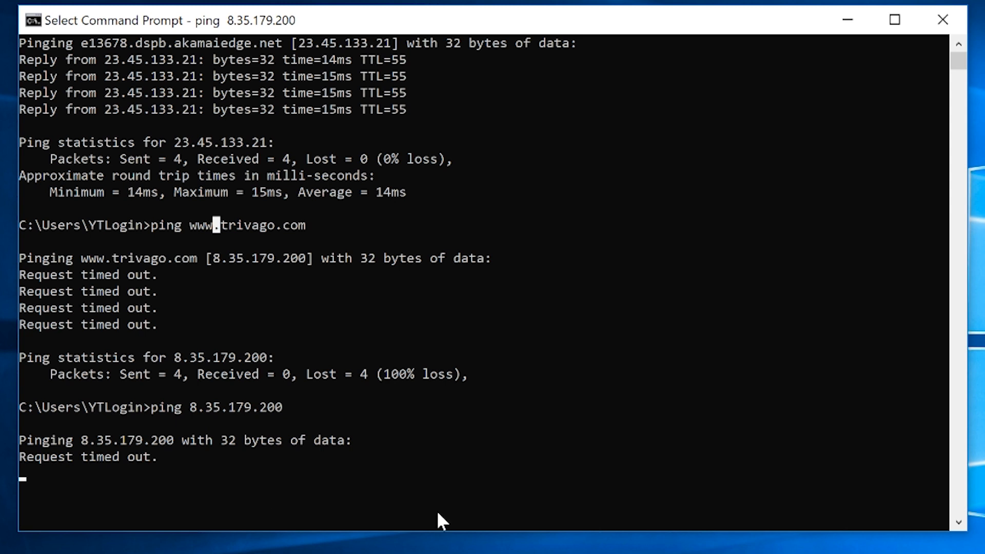
mouse_move(221, 267)
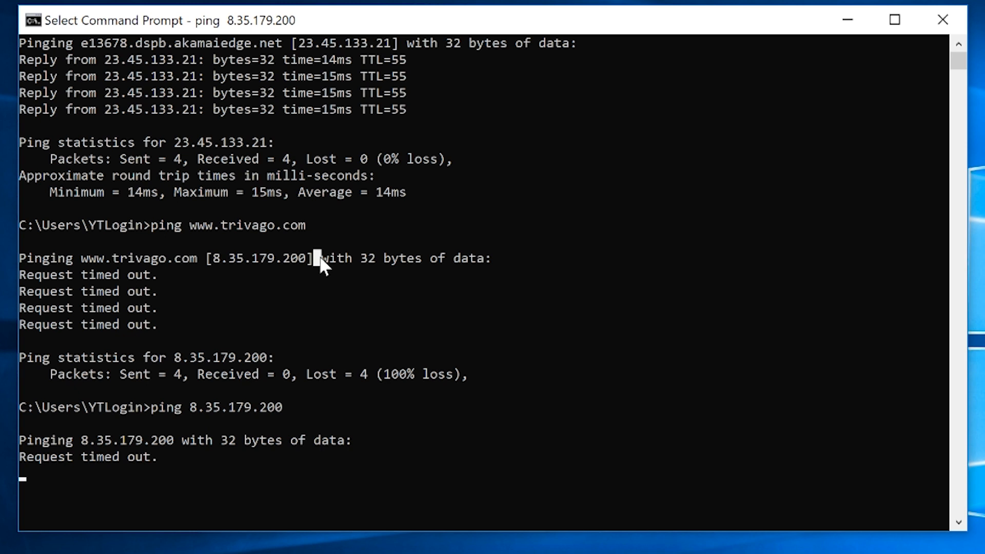
mouse_move(204, 267)
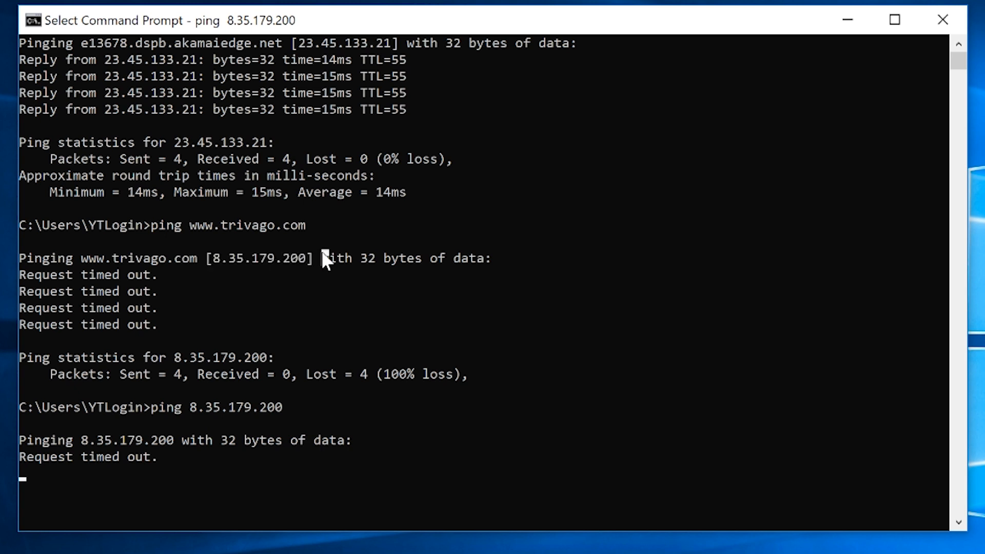
mouse_move(322, 263)
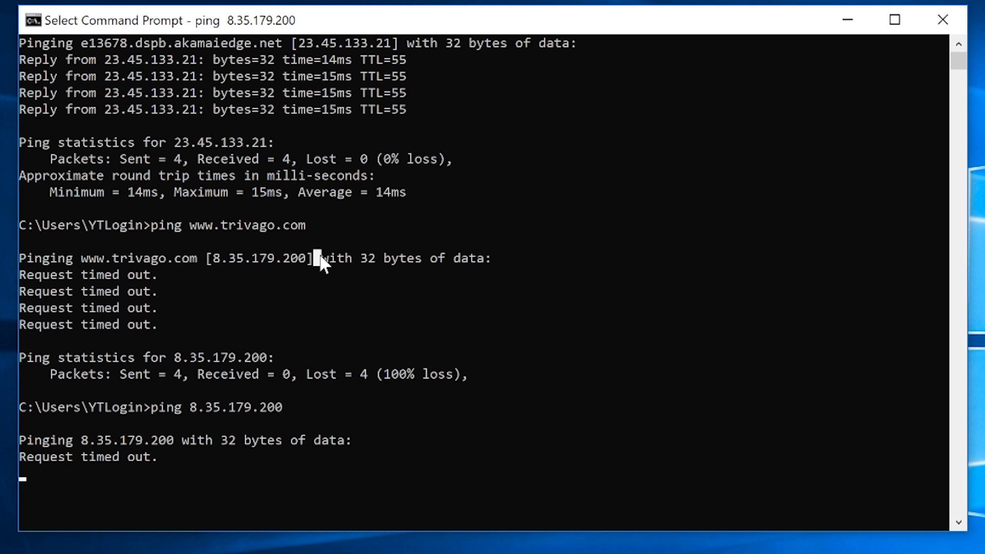
mouse_move(207, 263)
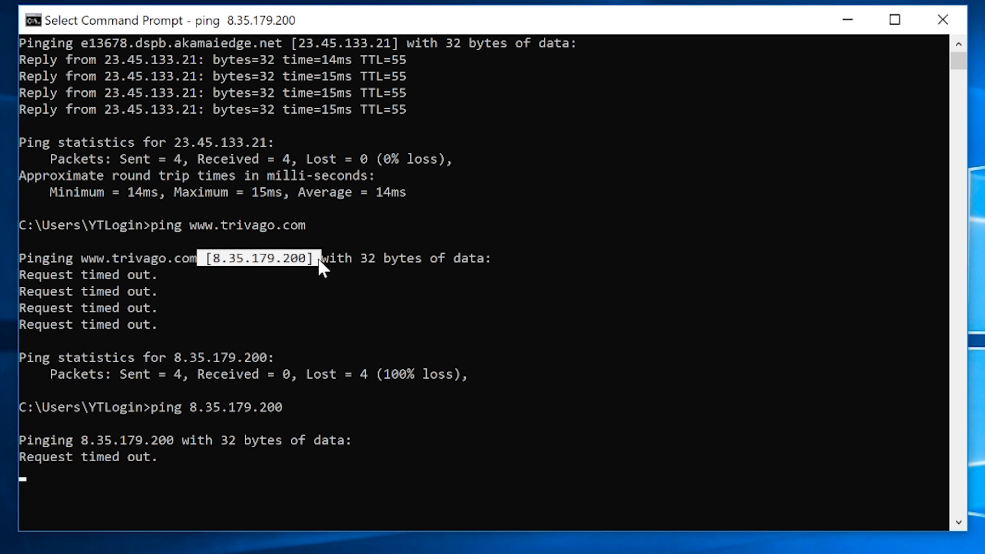
mouse_move(319, 247)
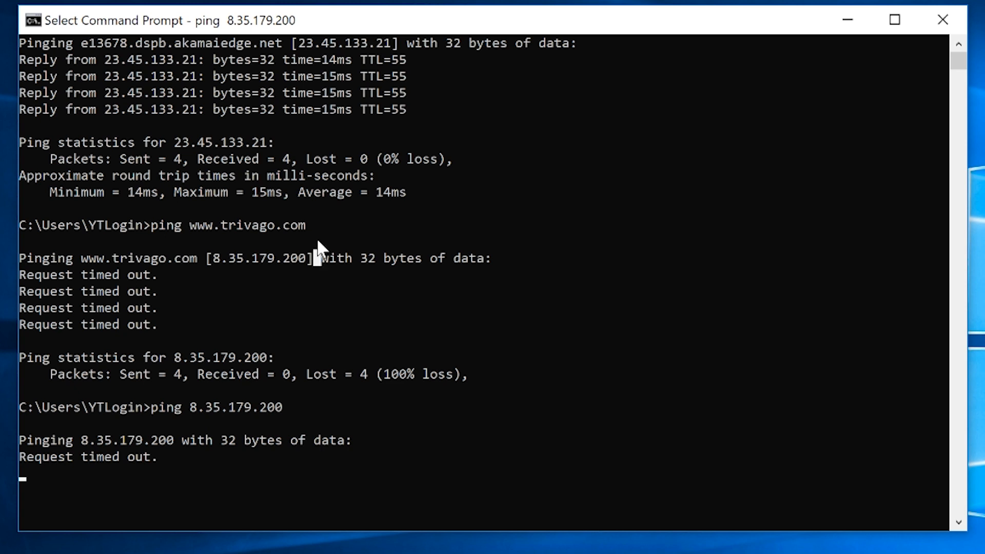
Step: Highlight the trivago.com domain, then mark its resolved IP 8.35.179.200 in the output
double_click(247, 225)
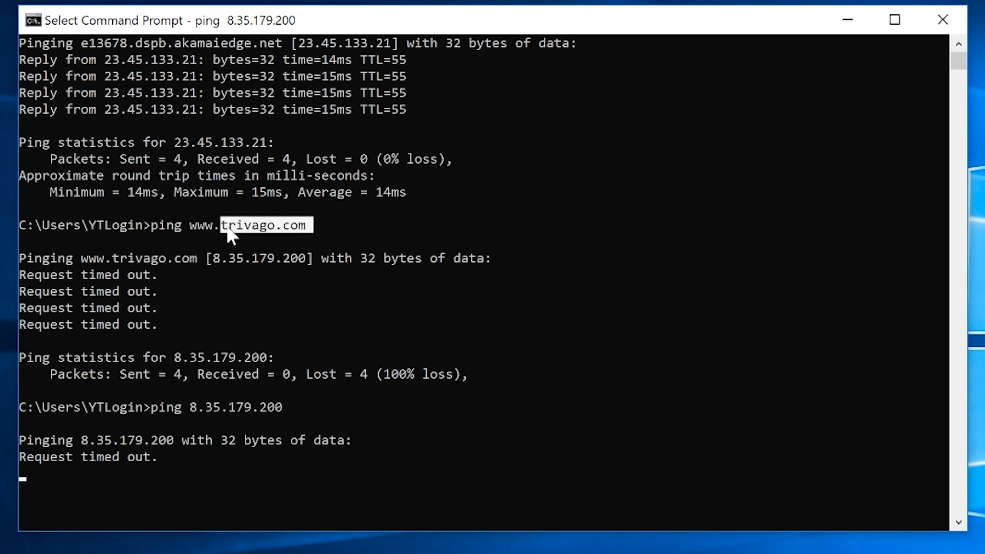
mouse_move(264, 244)
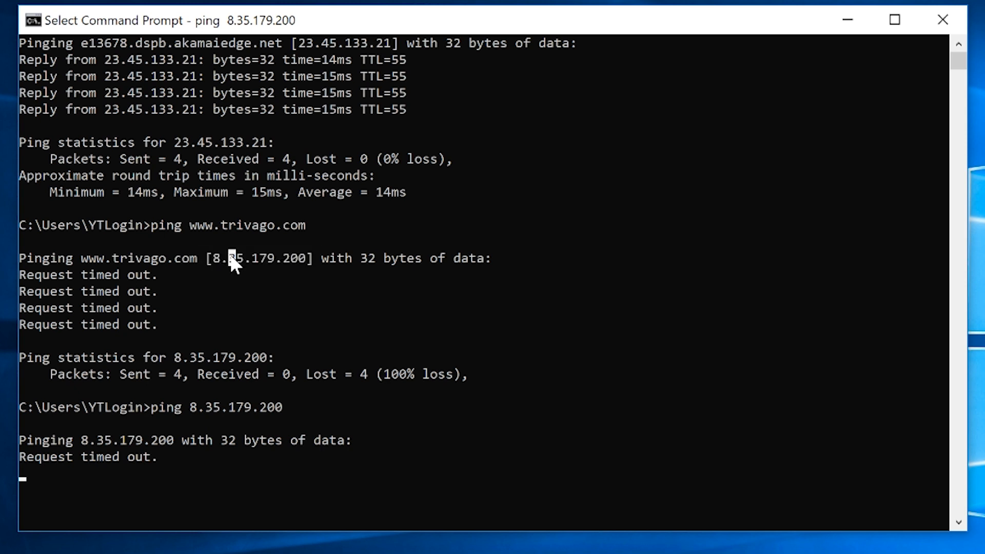
mouse_move(317, 263)
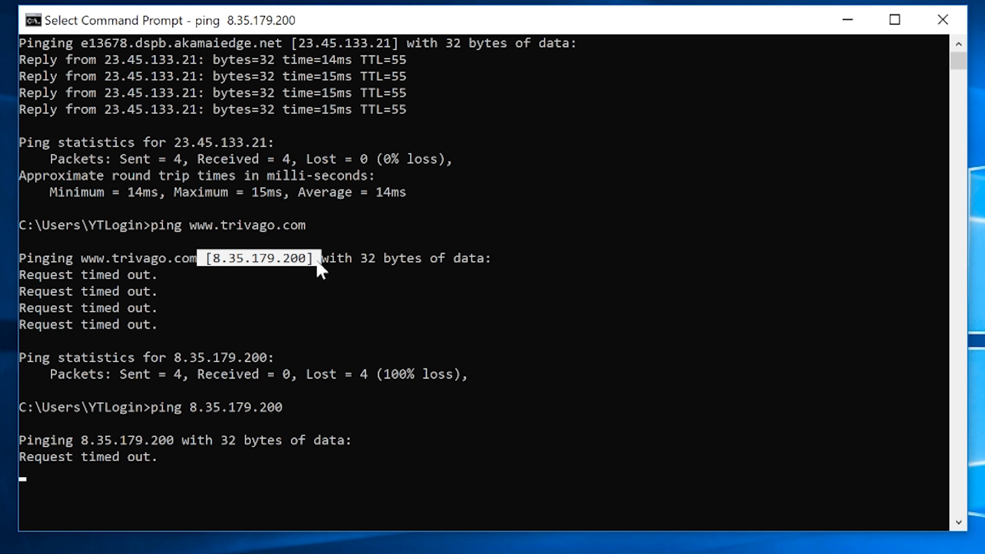
mouse_move(204, 258)
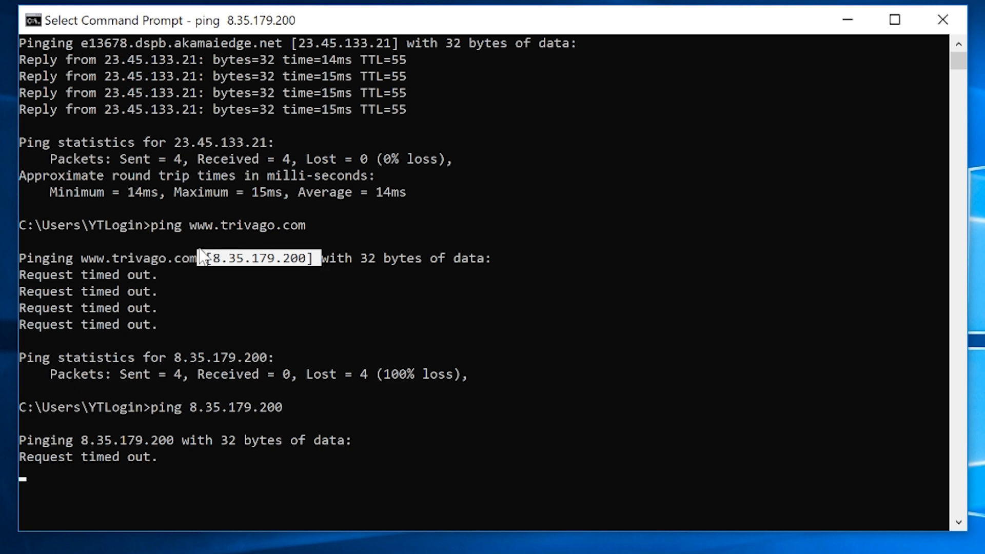
mouse_move(225, 232)
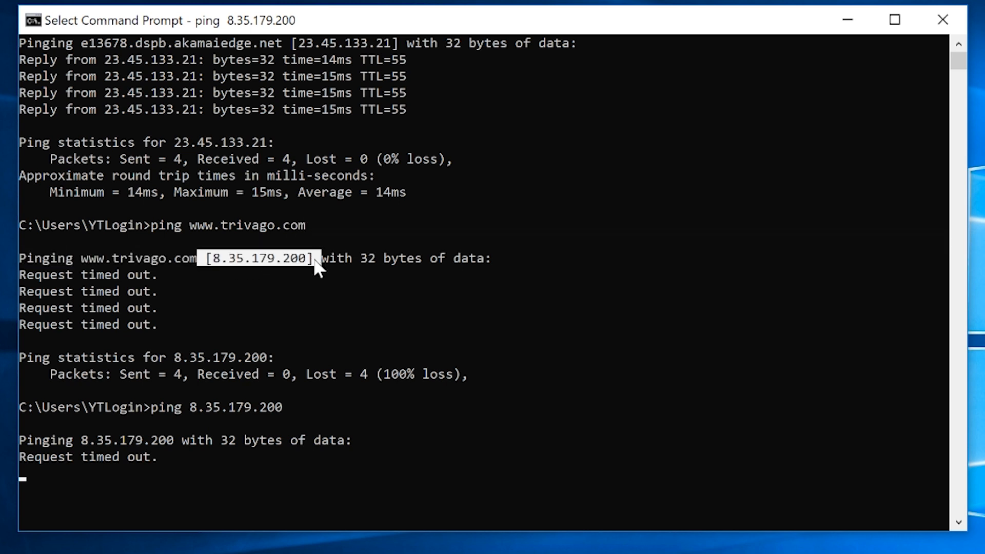
left_click(317, 263)
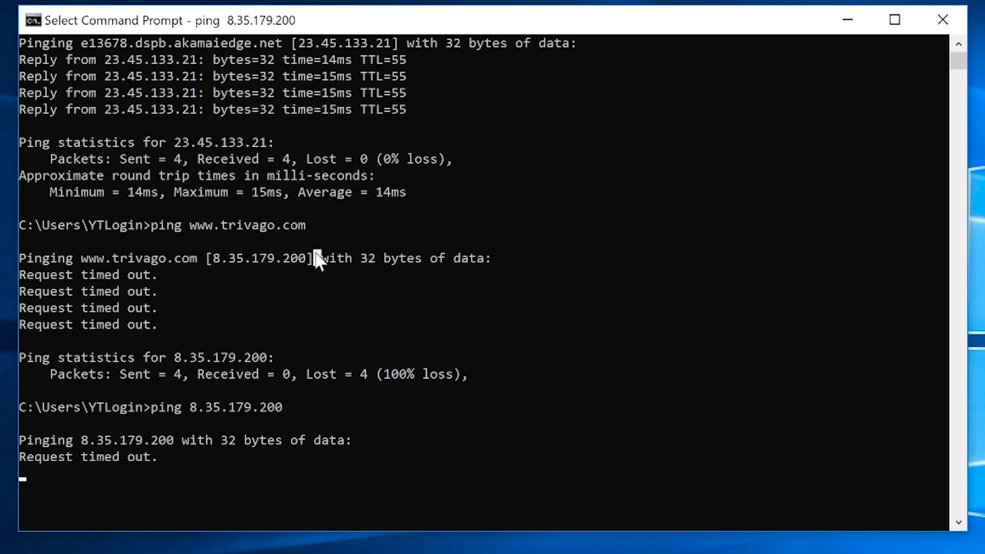
mouse_move(308, 257)
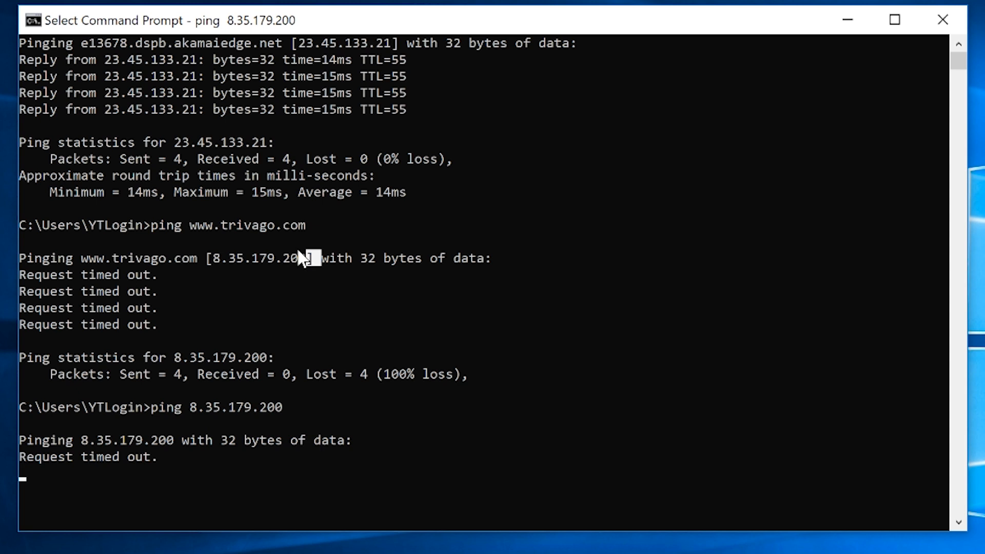
double_click(258, 258)
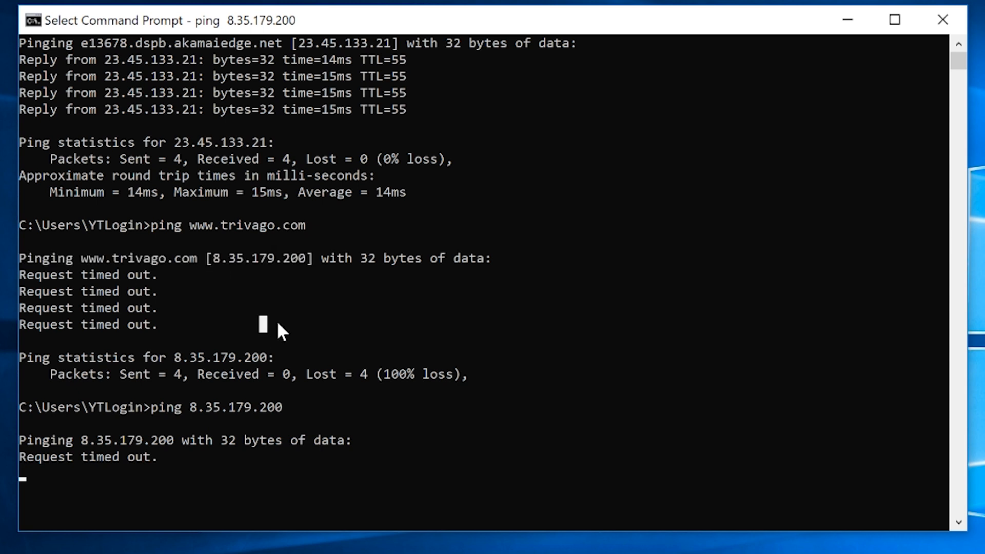
mouse_move(257, 275)
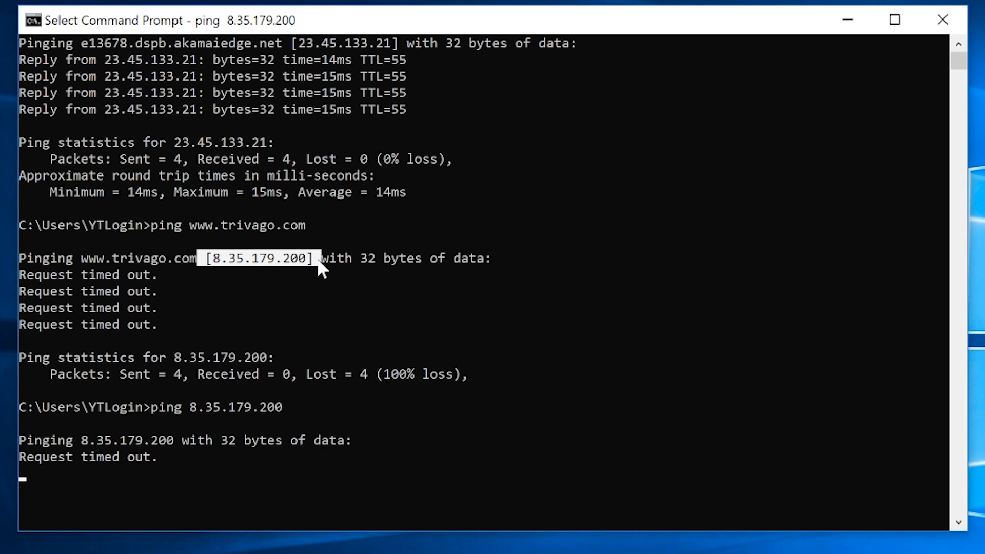
mouse_move(321, 263)
type("rem")
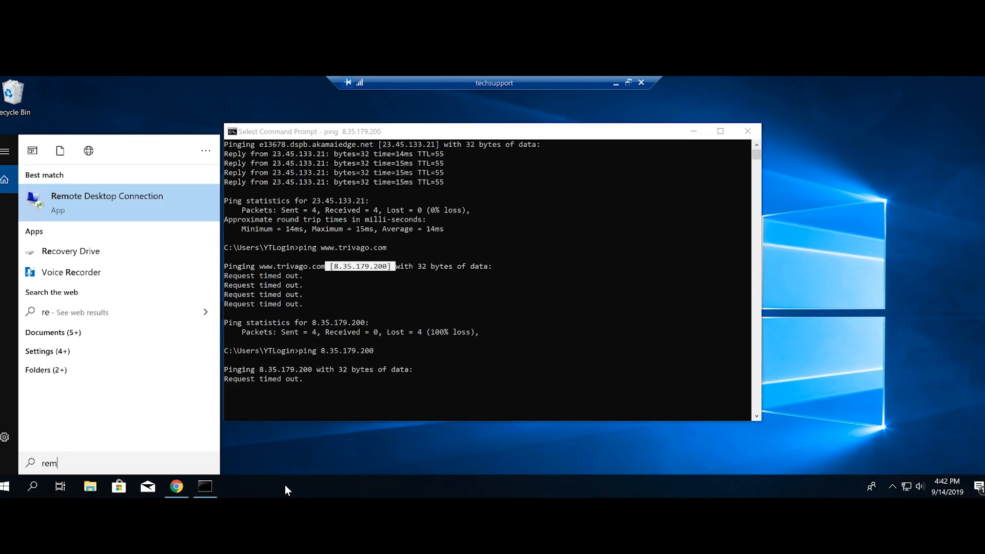
Step: Connect Remote Desktop Connection to computer 8.35.179.200
left_click(107, 201)
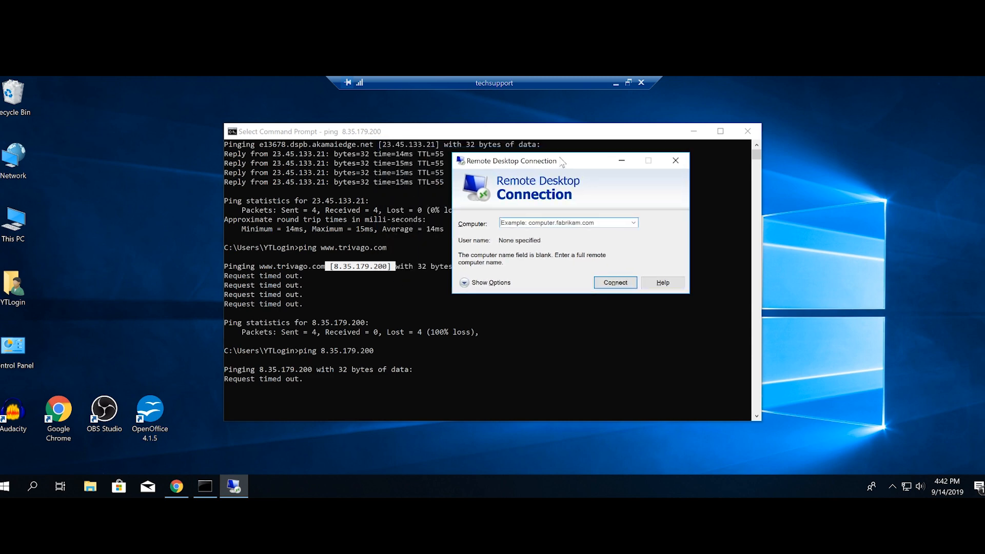
type("8.")
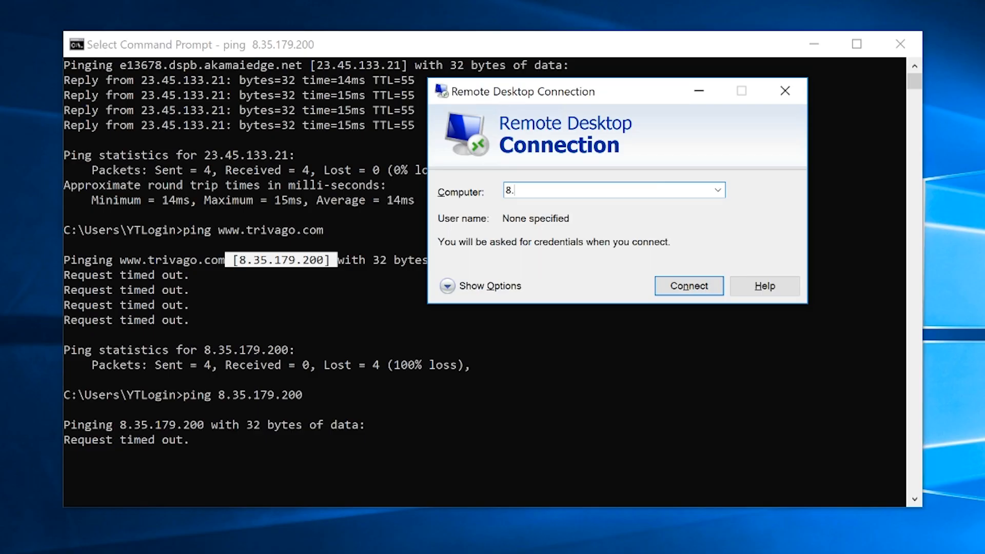
type("35.")
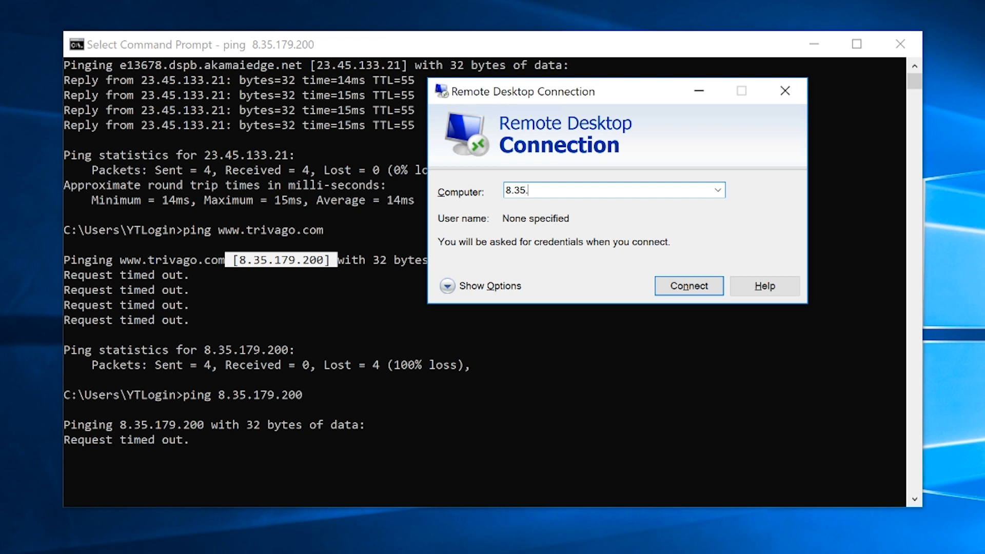
type("1790")
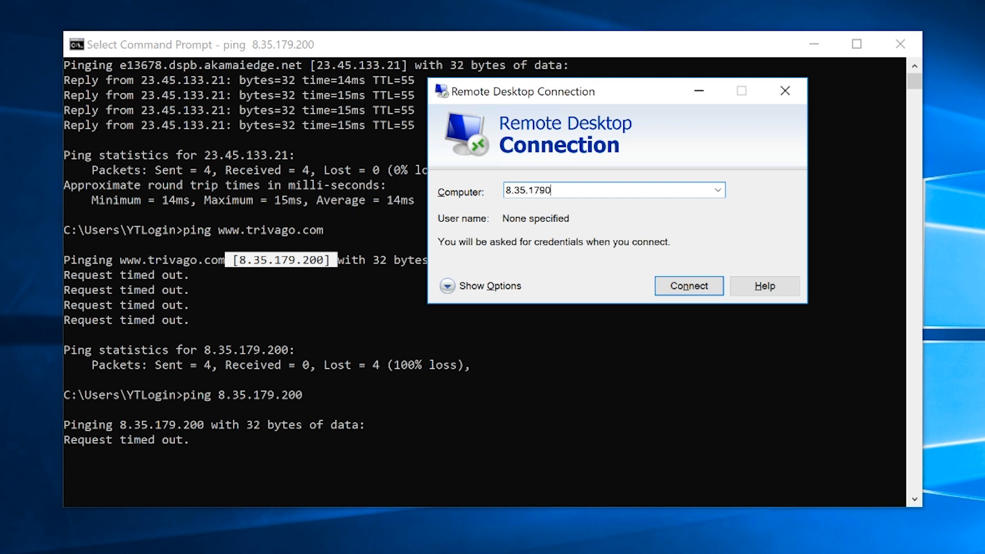
type(".200")
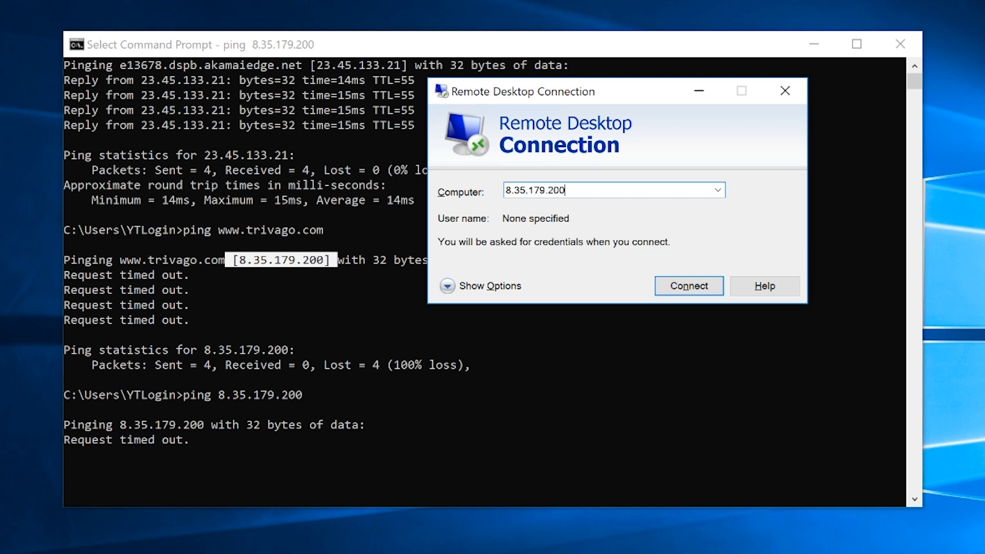
left_click(688, 286)
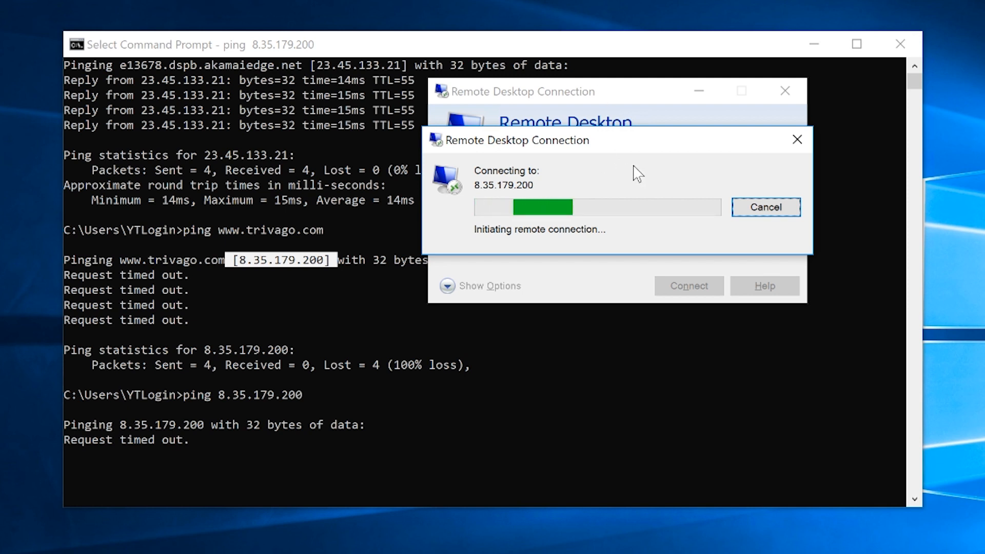
mouse_move(648, 191)
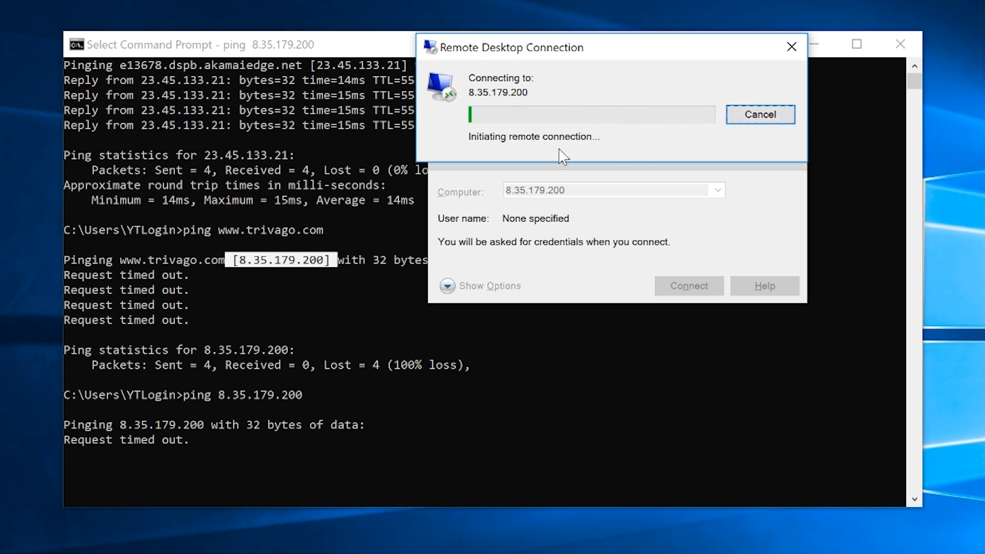
Step: Dismiss the failed connection to 8.35.179.200 and put the Remote Desktop window away
left_click(759, 114)
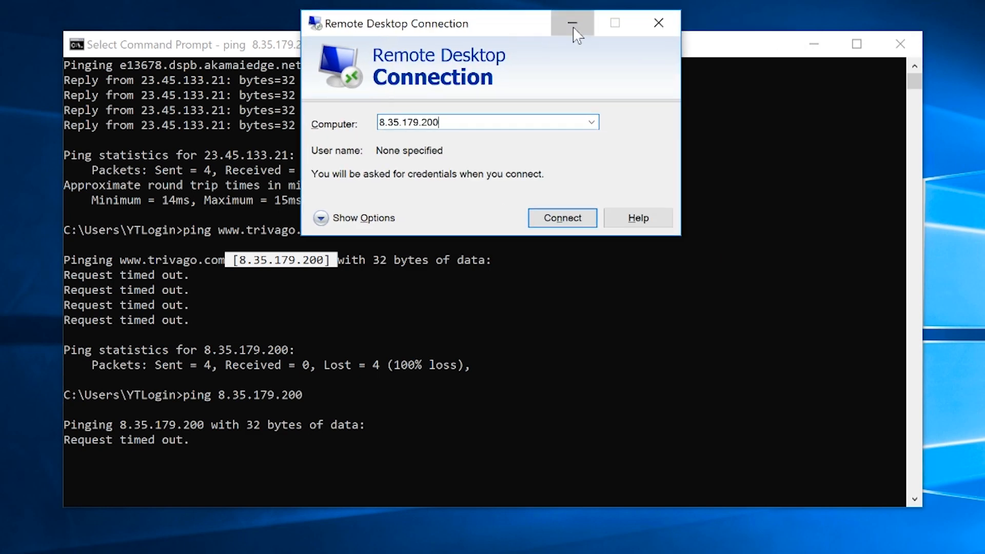
left_click(571, 24)
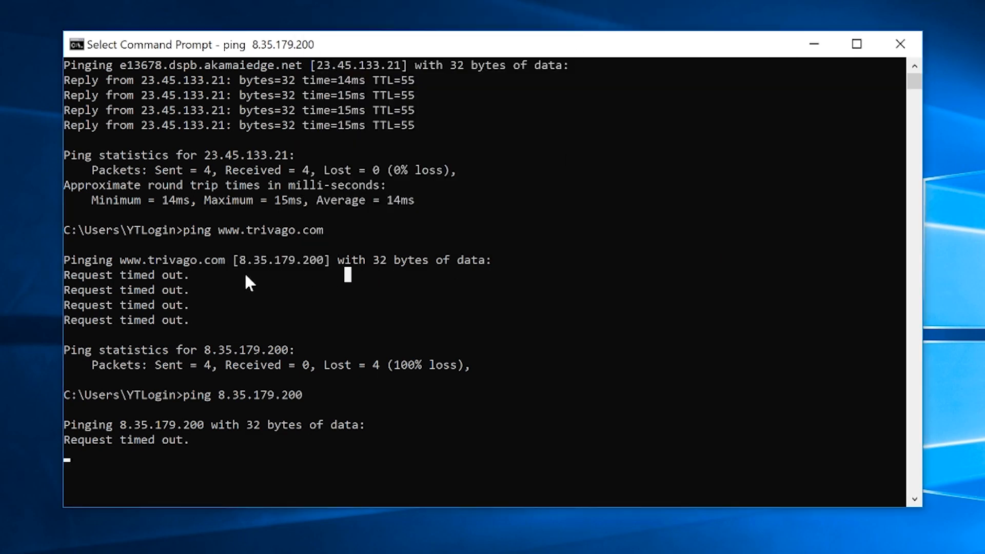
mouse_move(252, 236)
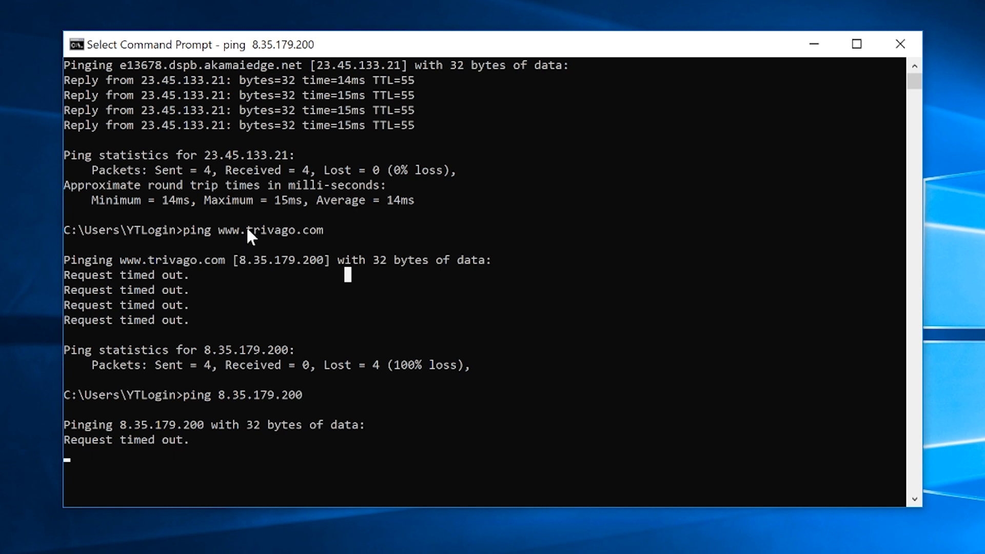
double_click(270, 230)
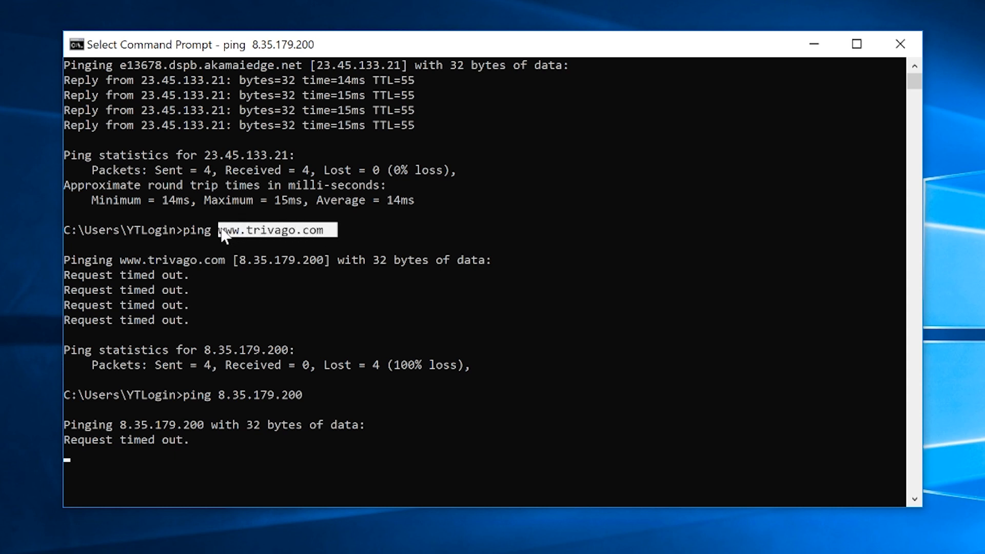
left_click(219, 230)
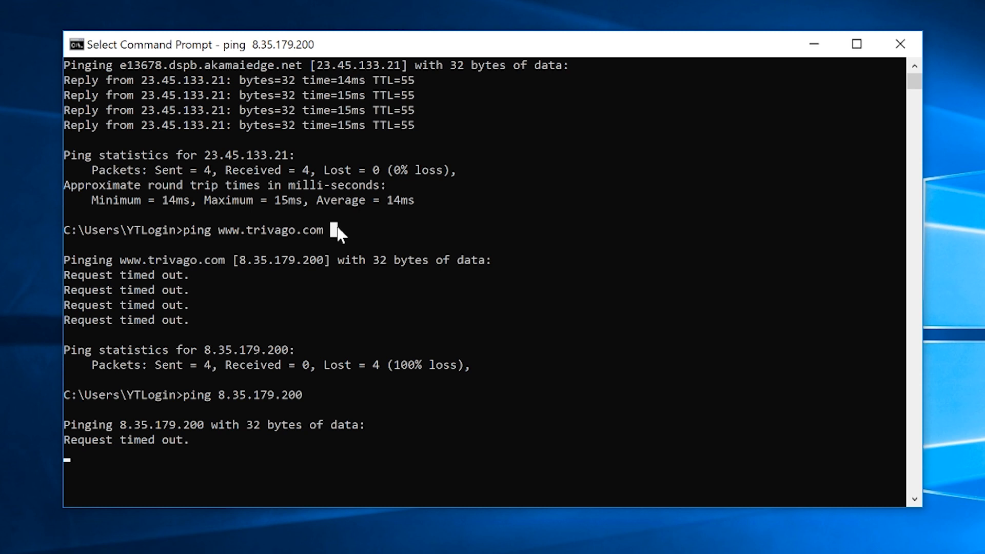
mouse_move(332, 239)
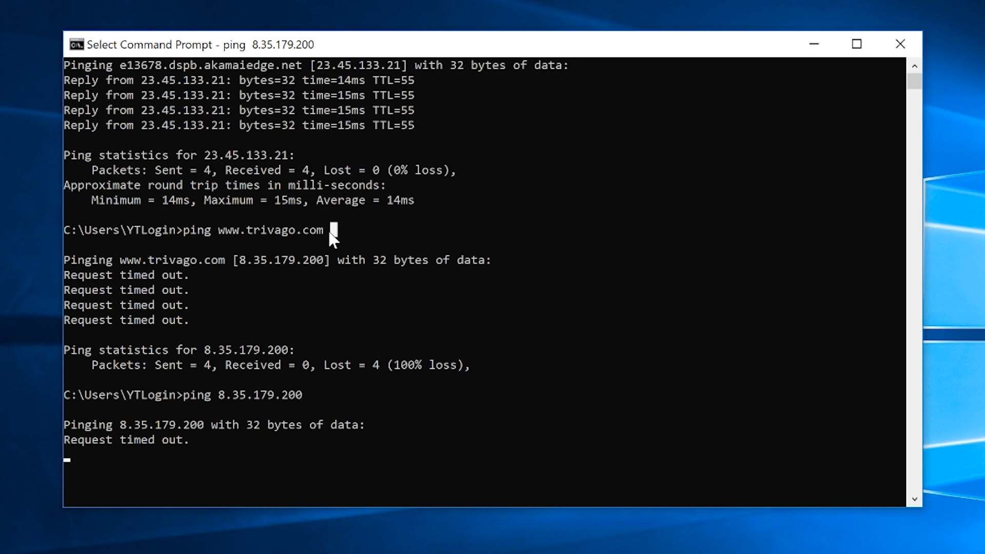
mouse_move(331, 240)
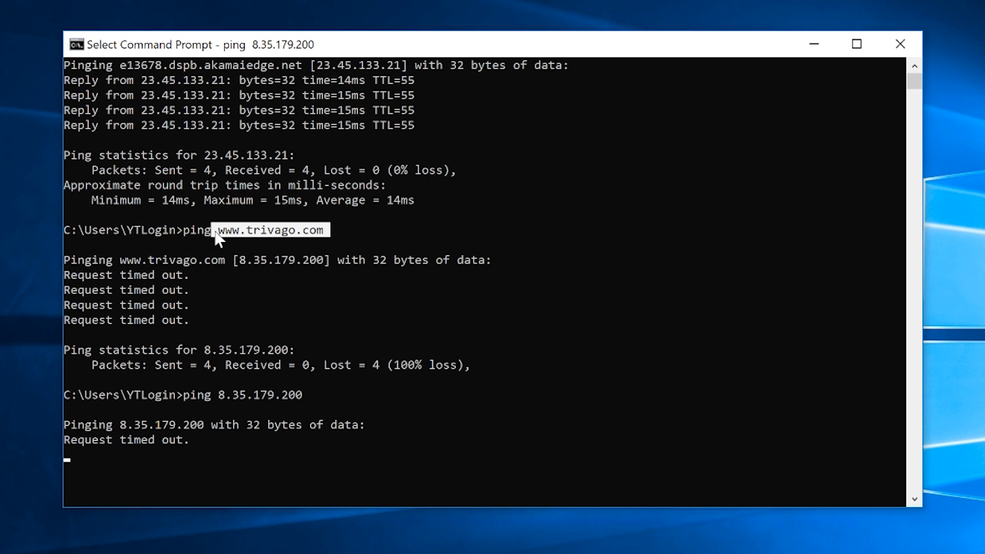
mouse_move(308, 264)
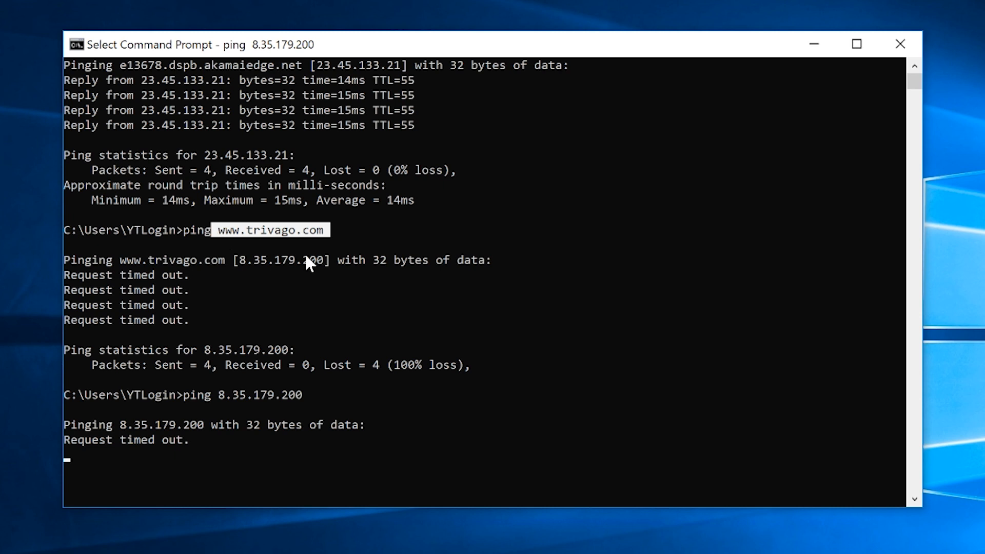
mouse_move(308, 264)
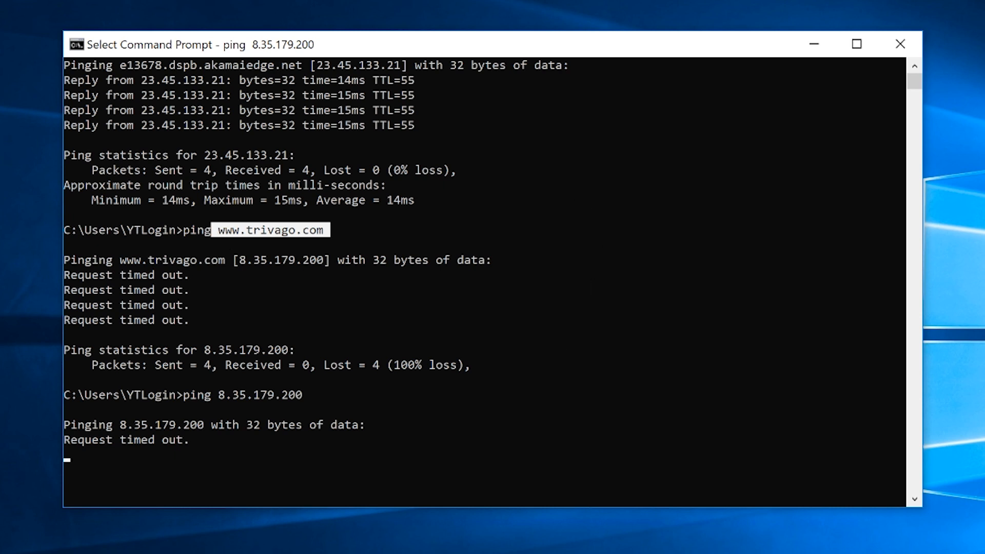